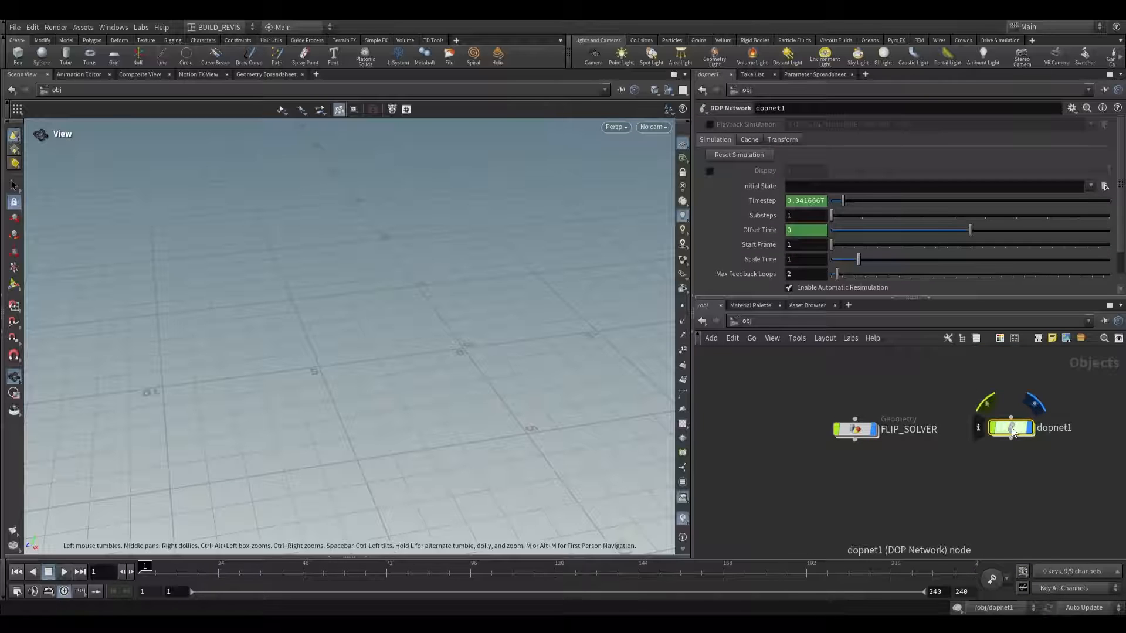
Remove dopnet1 and dive into the empty FLIP_SOLVER geometry node.
double_click(1010, 428)
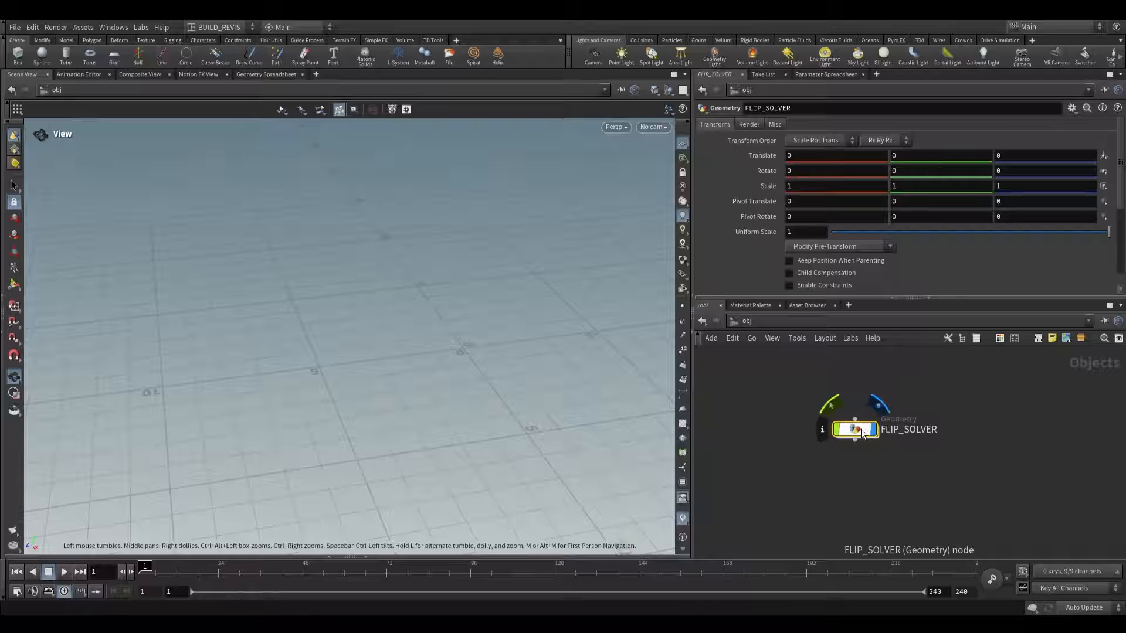
double_click(855, 429)
text(flip col)
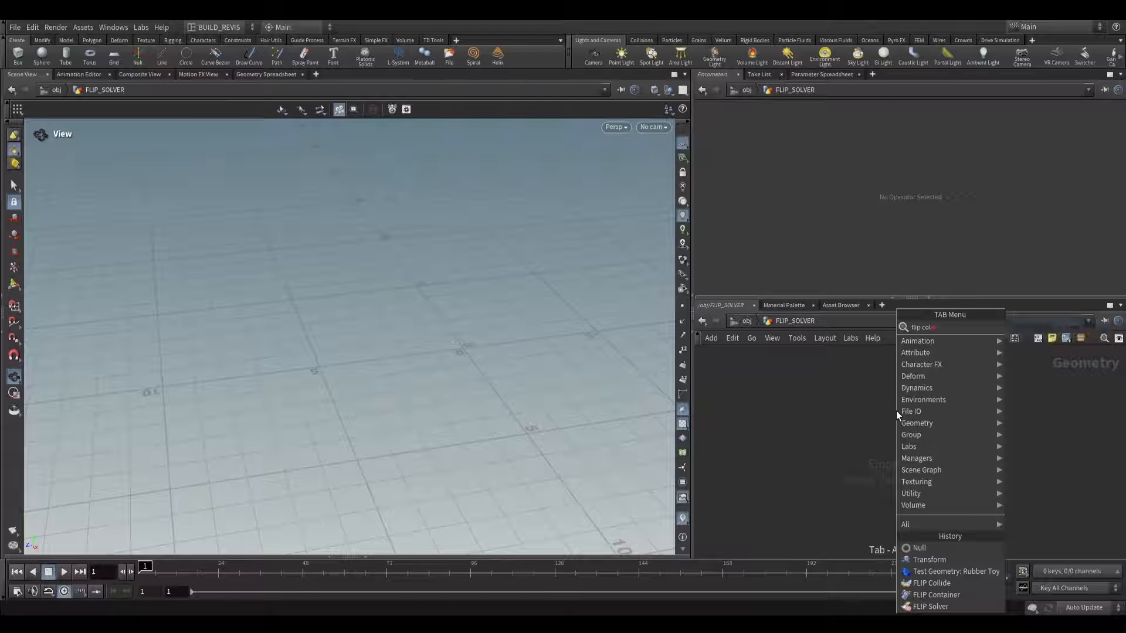
Add a FLIP Container wired into a FLIP Solver and inspect the domain box.
click(930, 607)
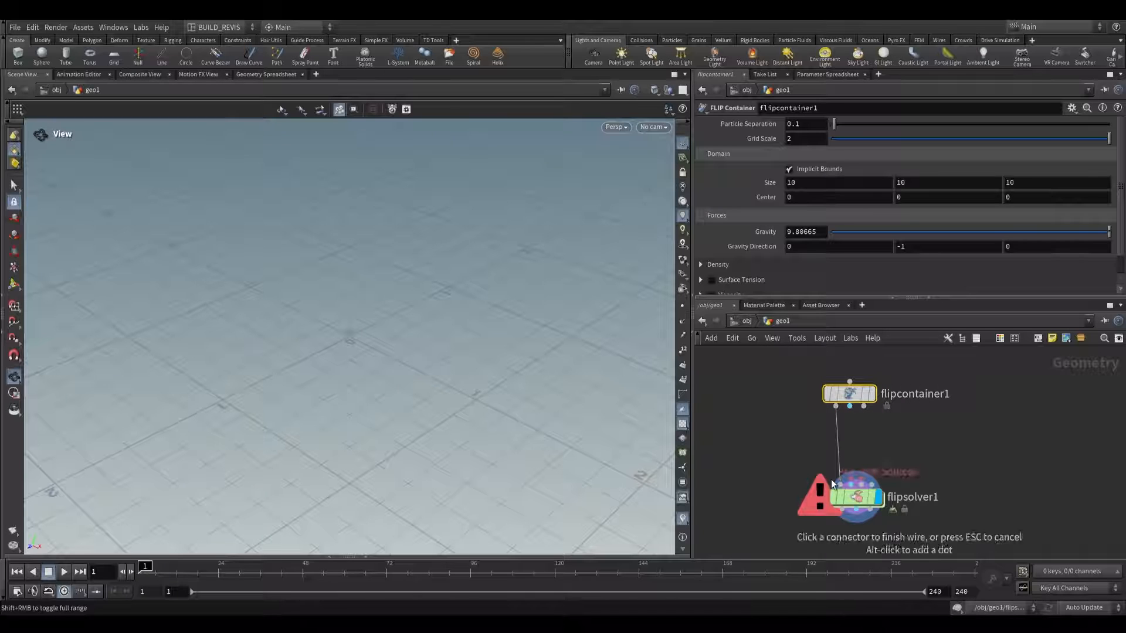
click(855, 497)
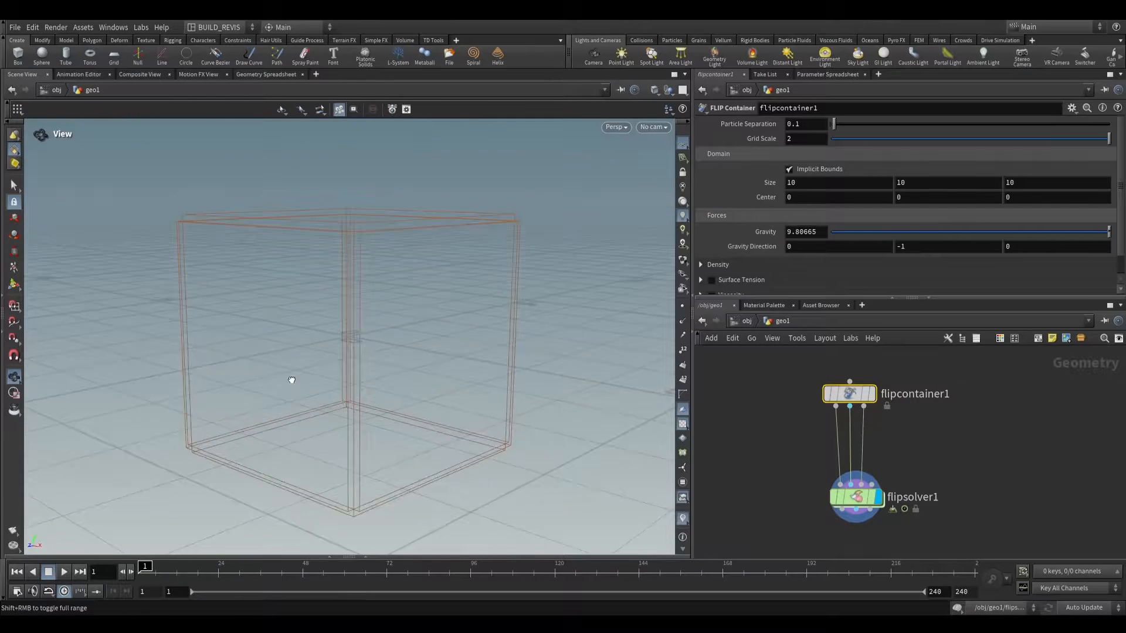
drag(146, 570, 180, 570)
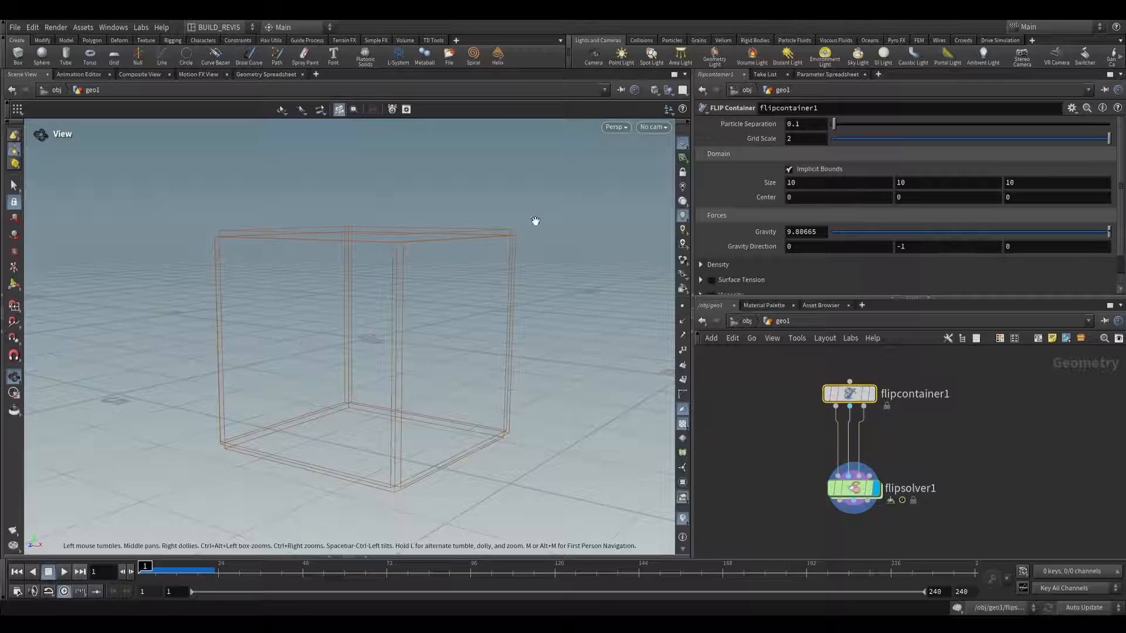
Review the container's density and attribute settings, then enable the solver's Waterline fill.
scroll(down, 3)
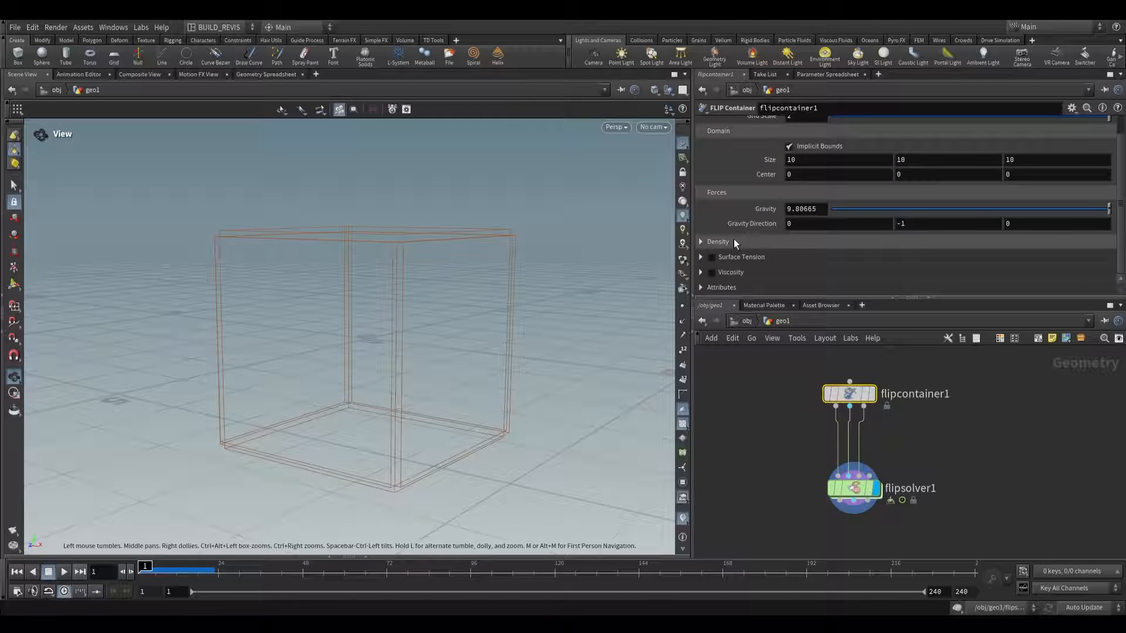
click(701, 287)
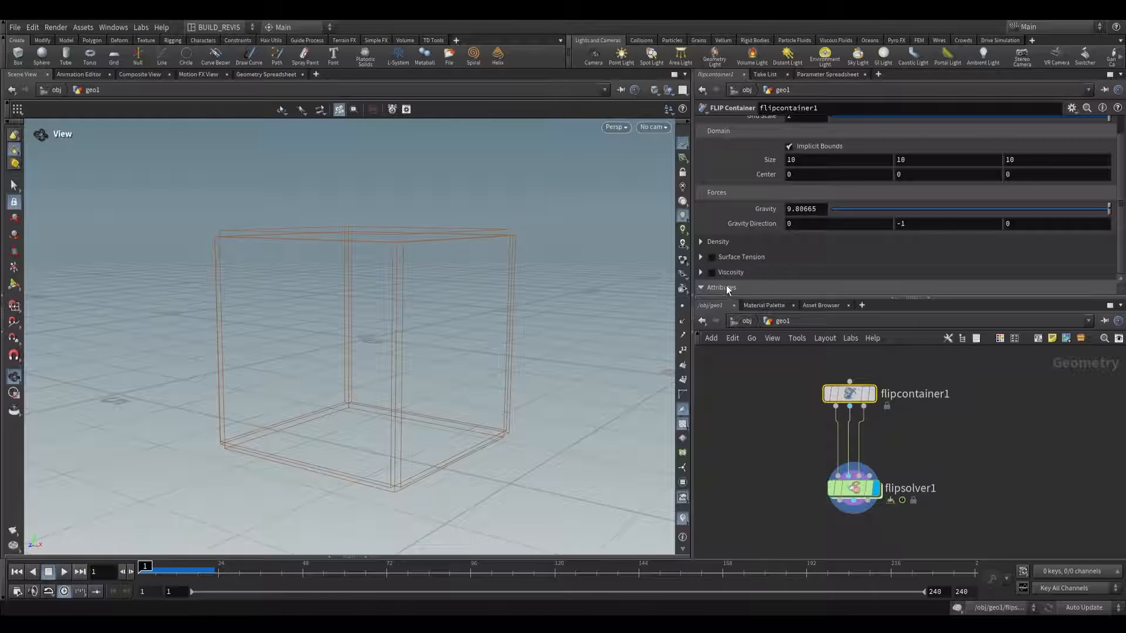
click(853, 488)
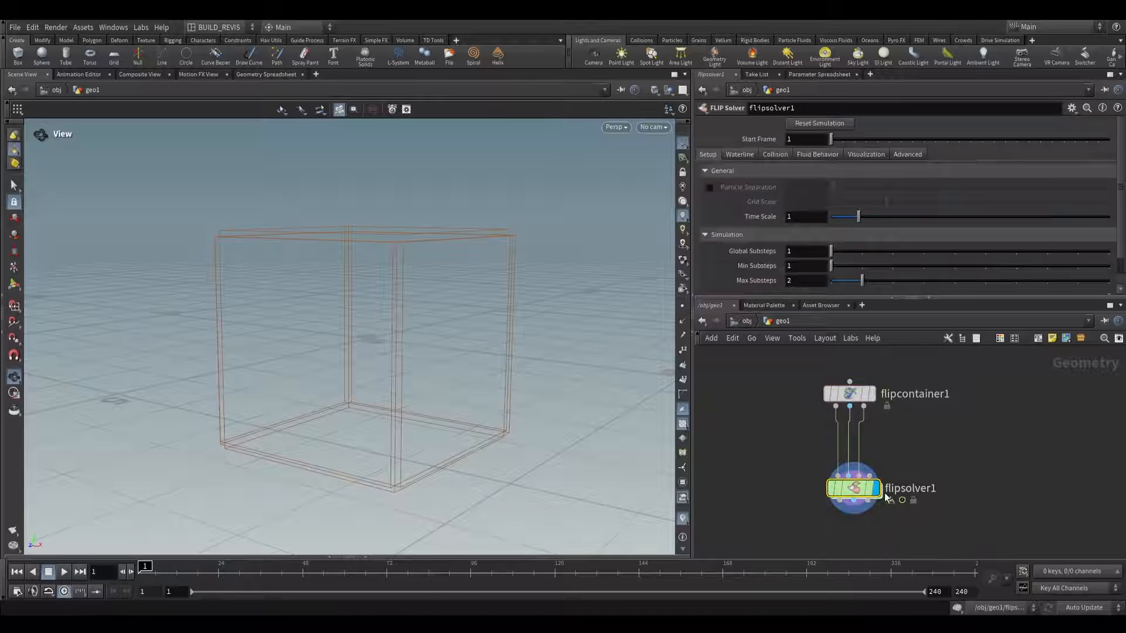
click(709, 187)
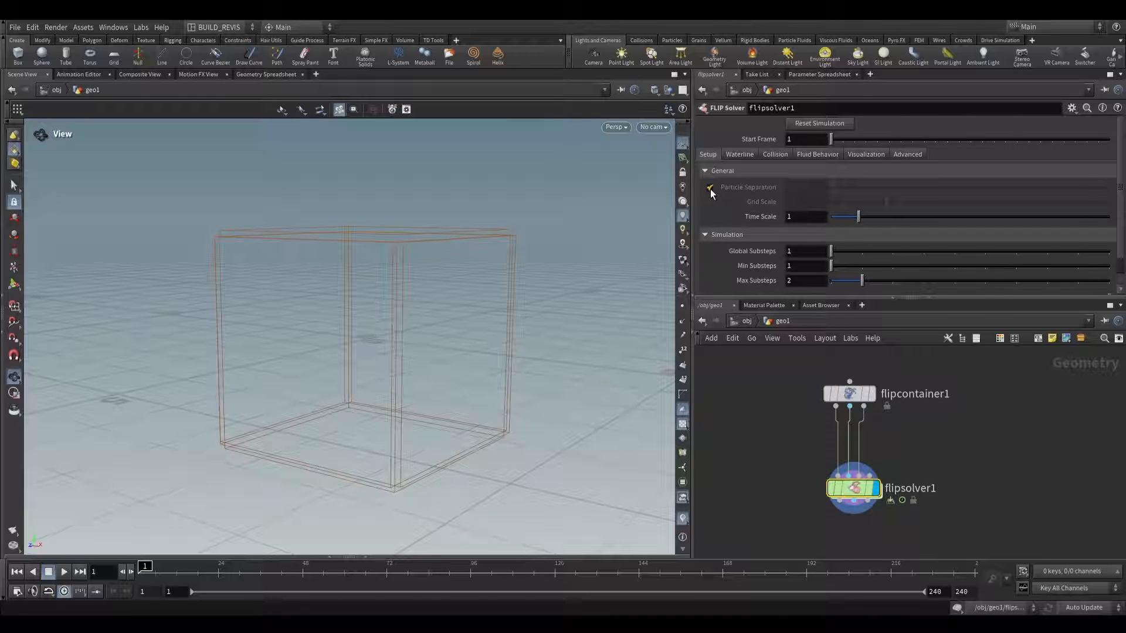
click(710, 188)
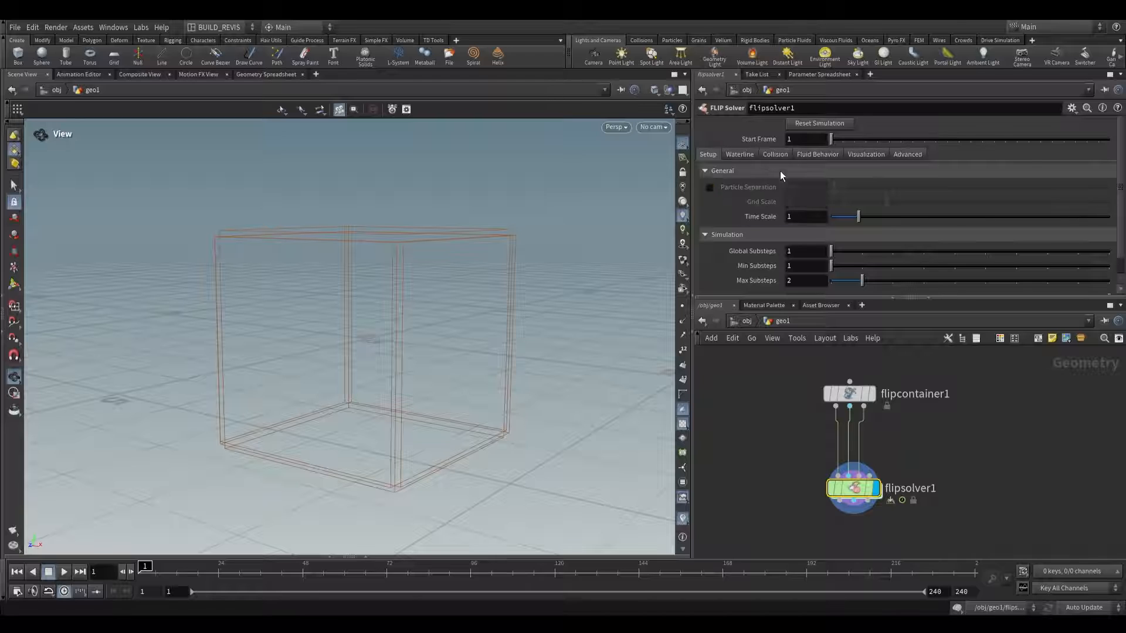
click(738, 154)
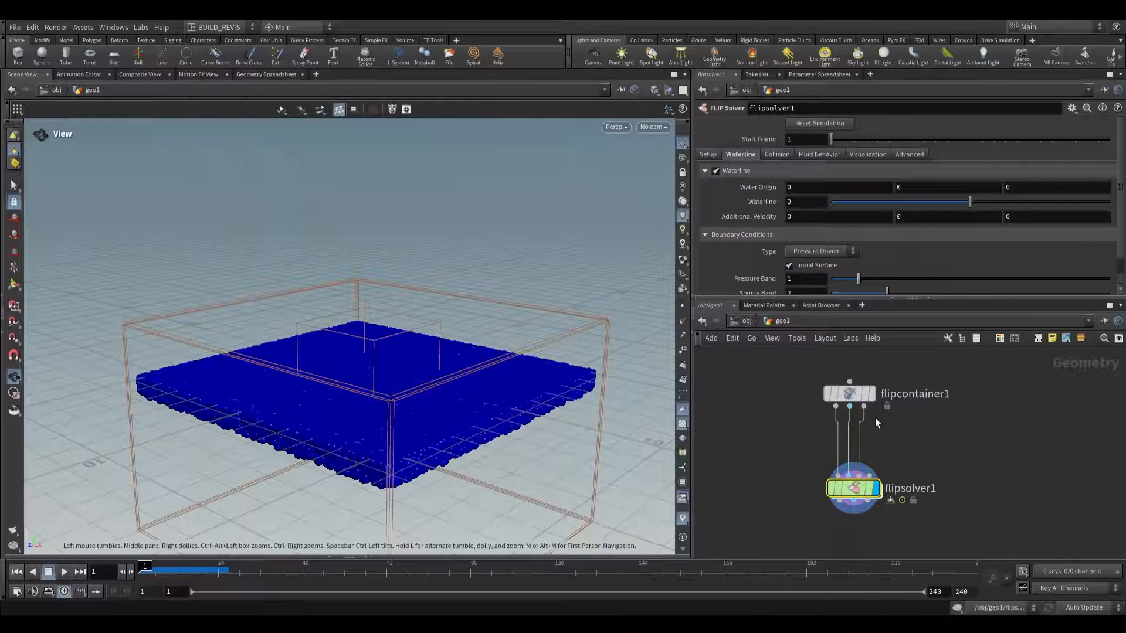
click(849, 394)
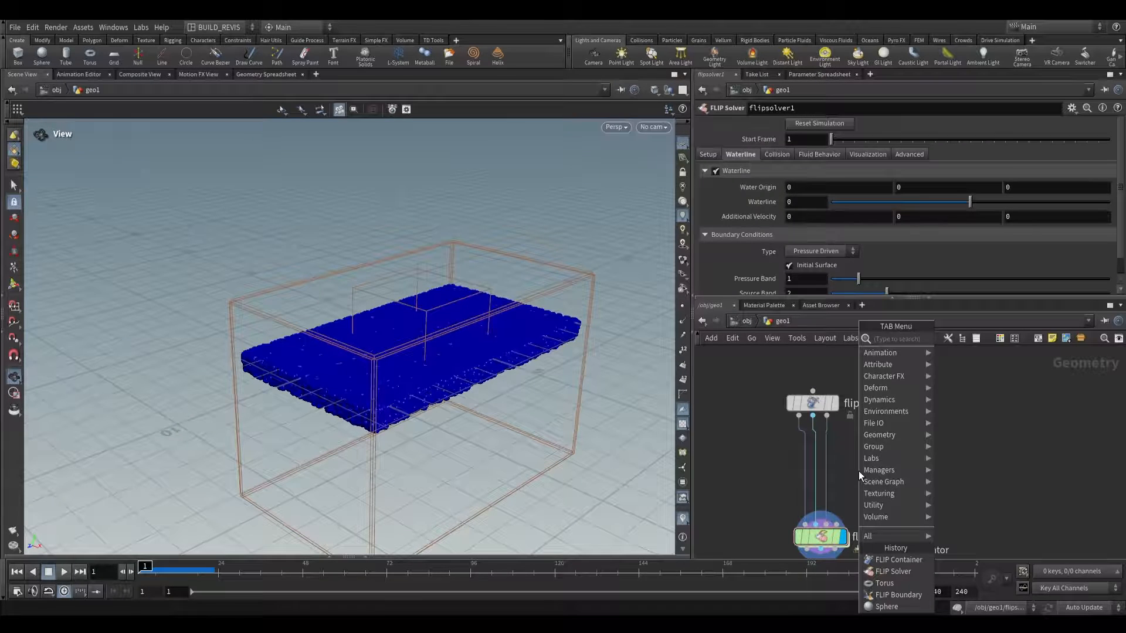
Wire a transformed rubber toy through a FLIP Collide into the solver and play the splash.
text(flip col)
text(tra)
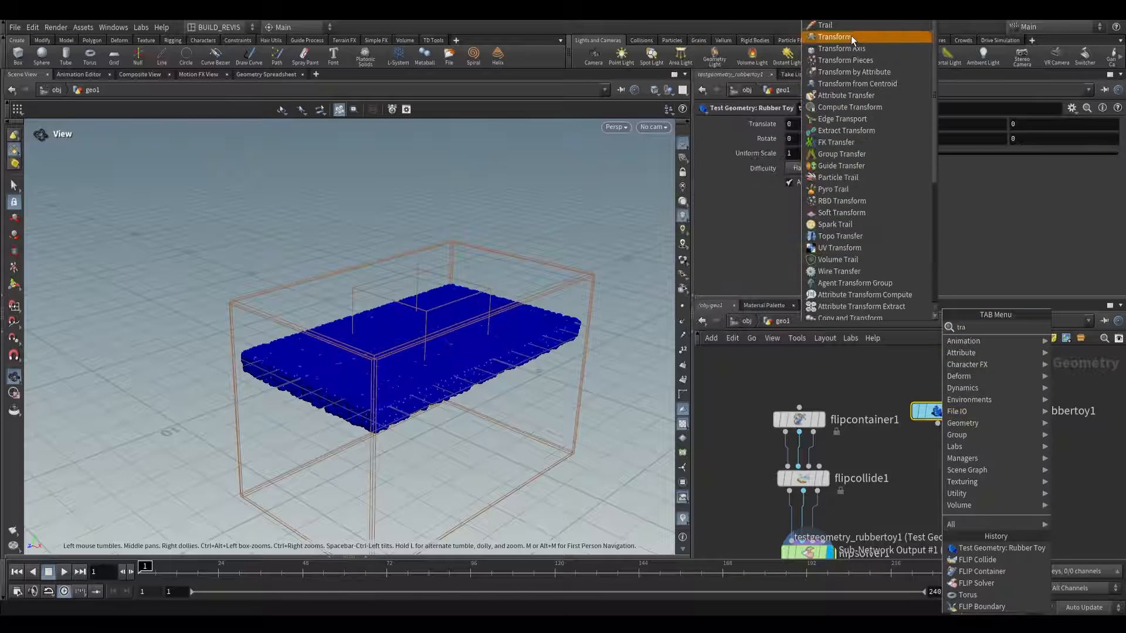
click(835, 36)
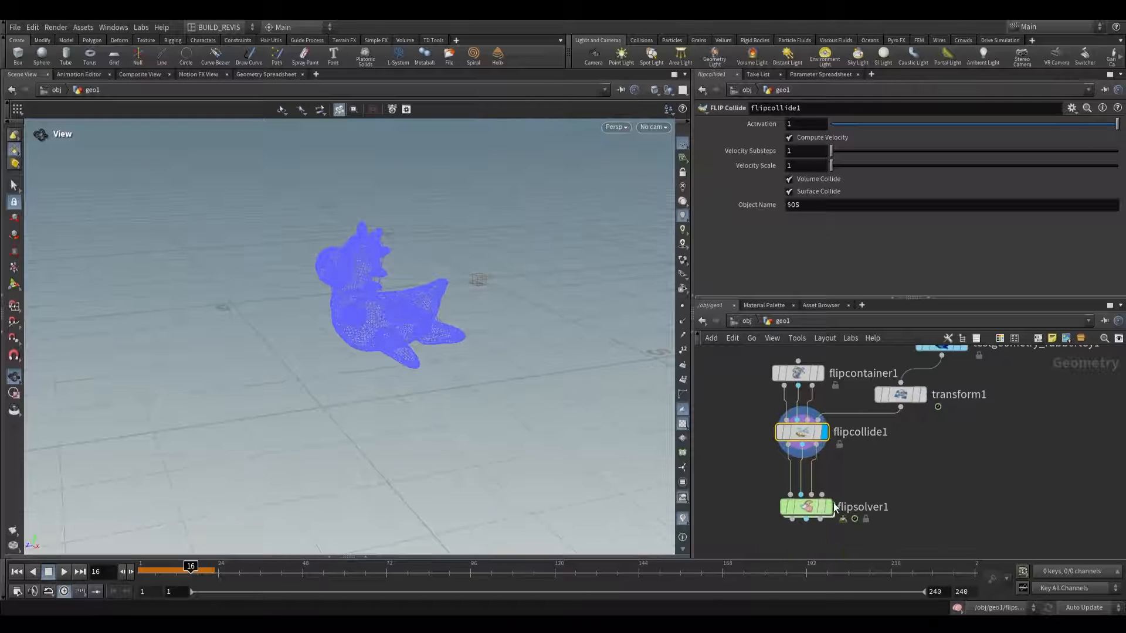
click(804, 507)
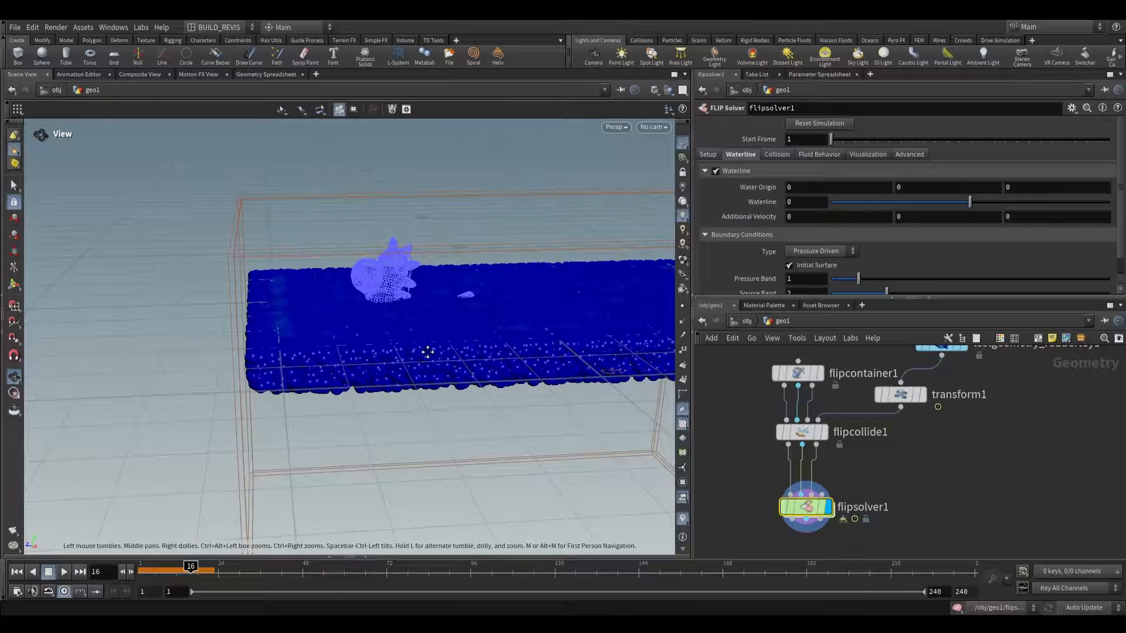
click(62, 571)
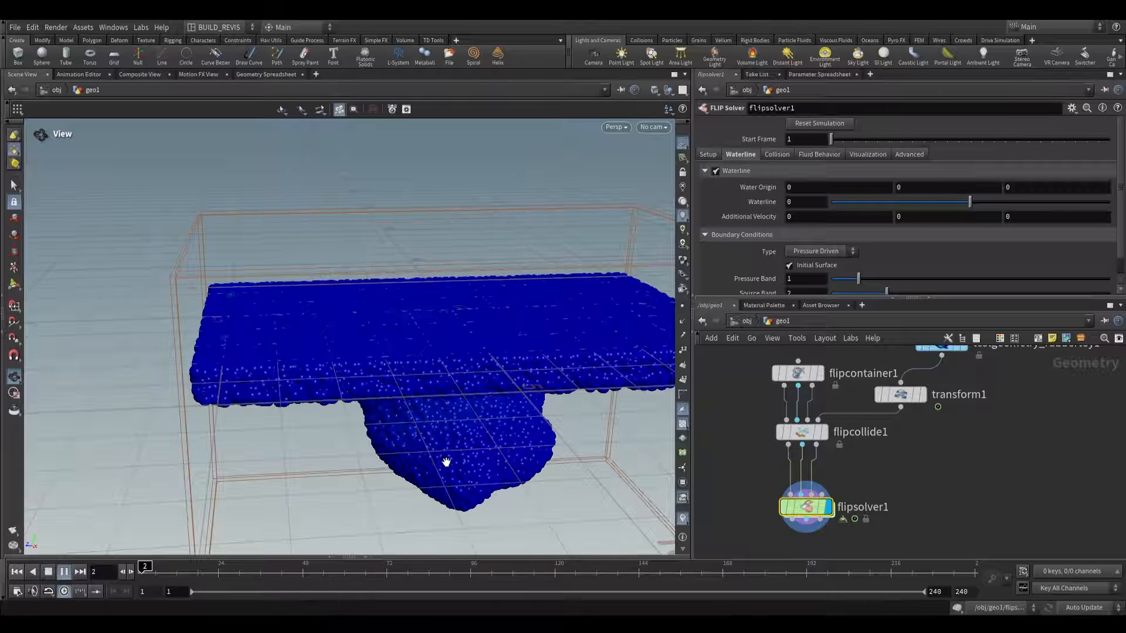
click(63, 572)
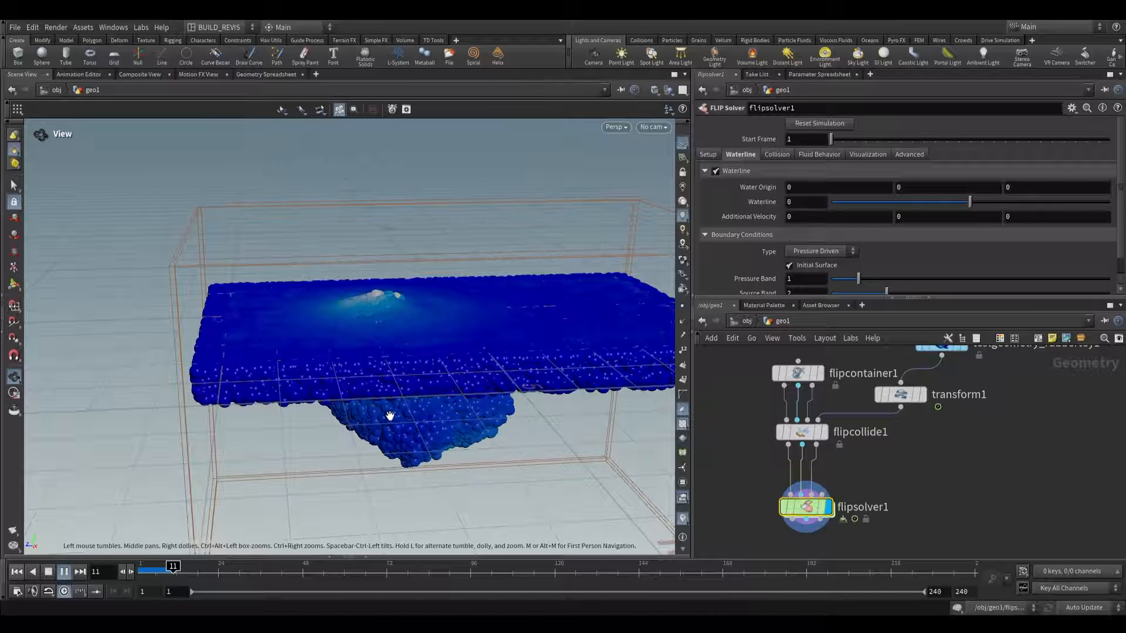
click(62, 571)
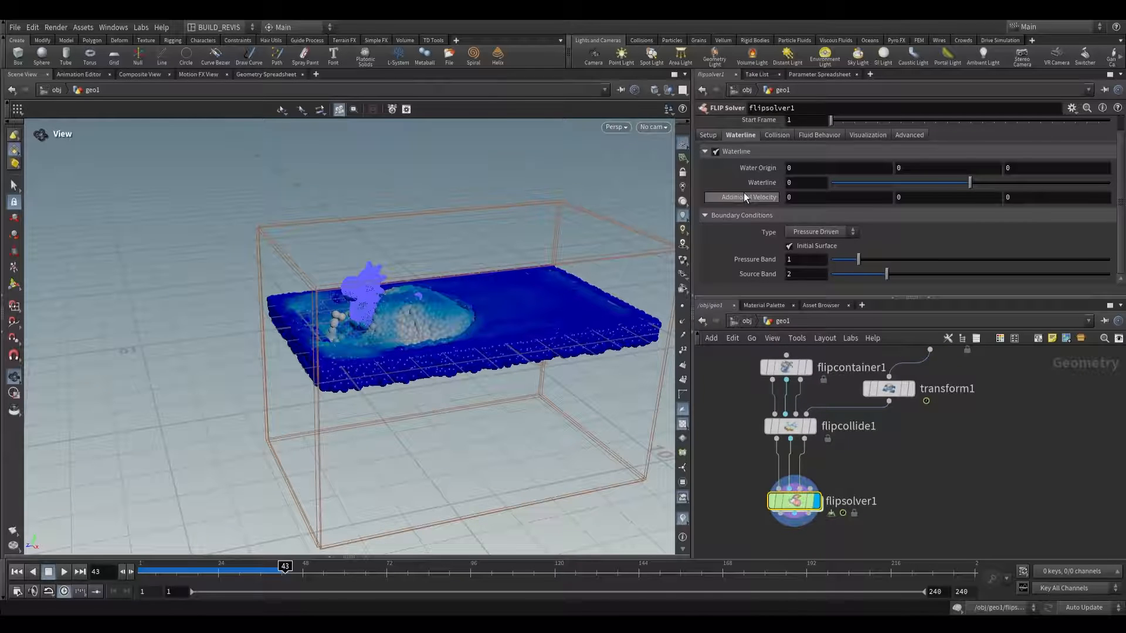
Switch off the waterline fill and add a sphere1 SOP wired toward the solver.
click(705, 151)
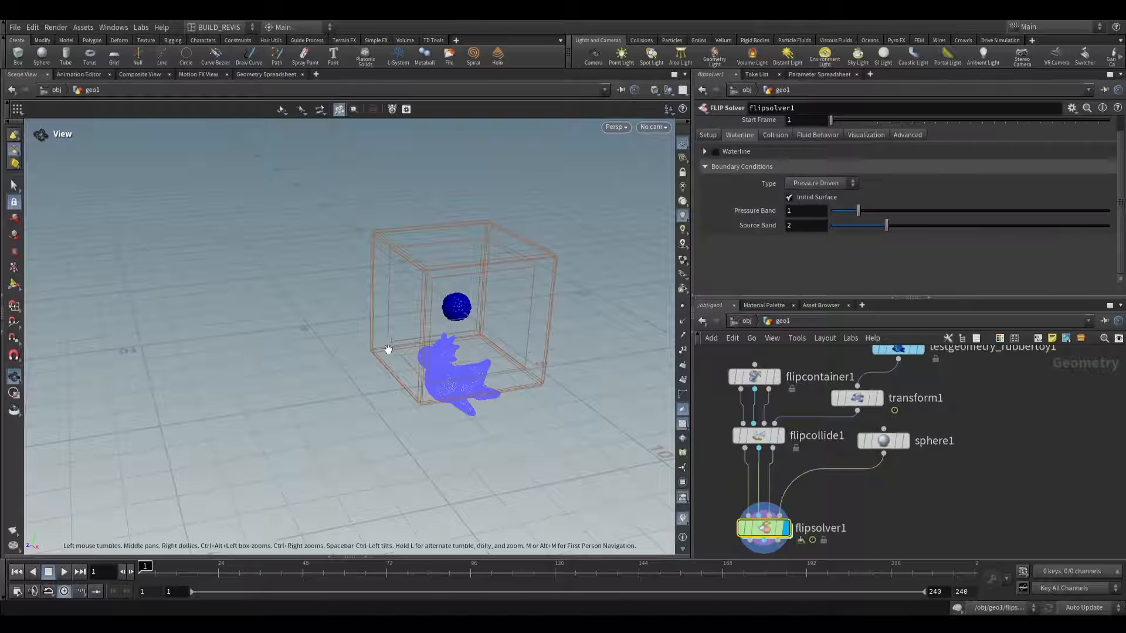
click(62, 571)
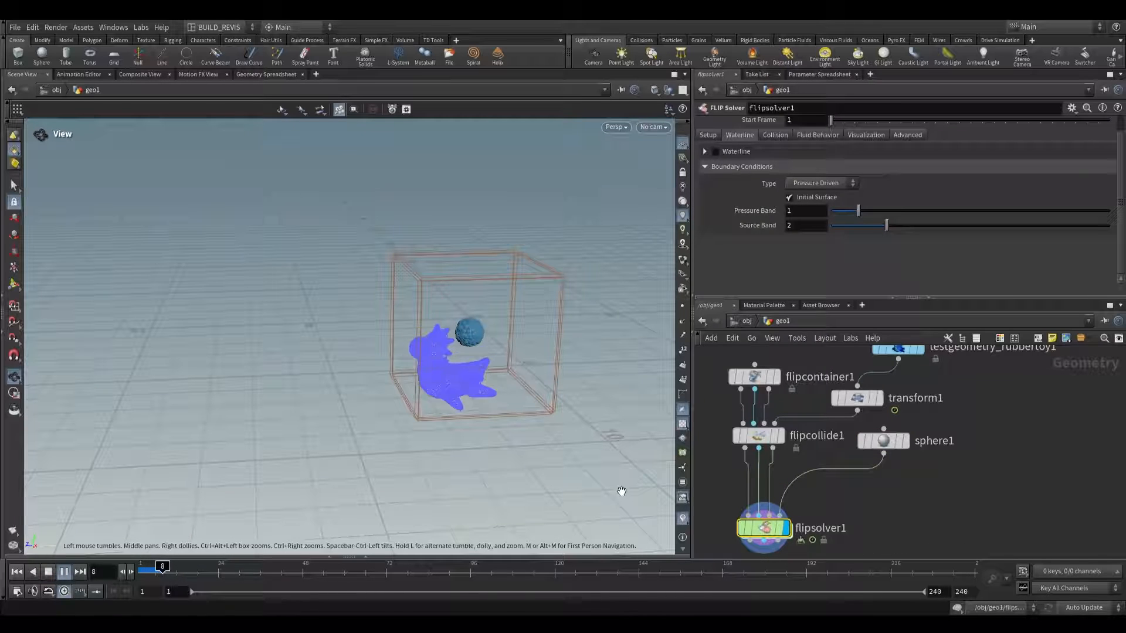
click(62, 571)
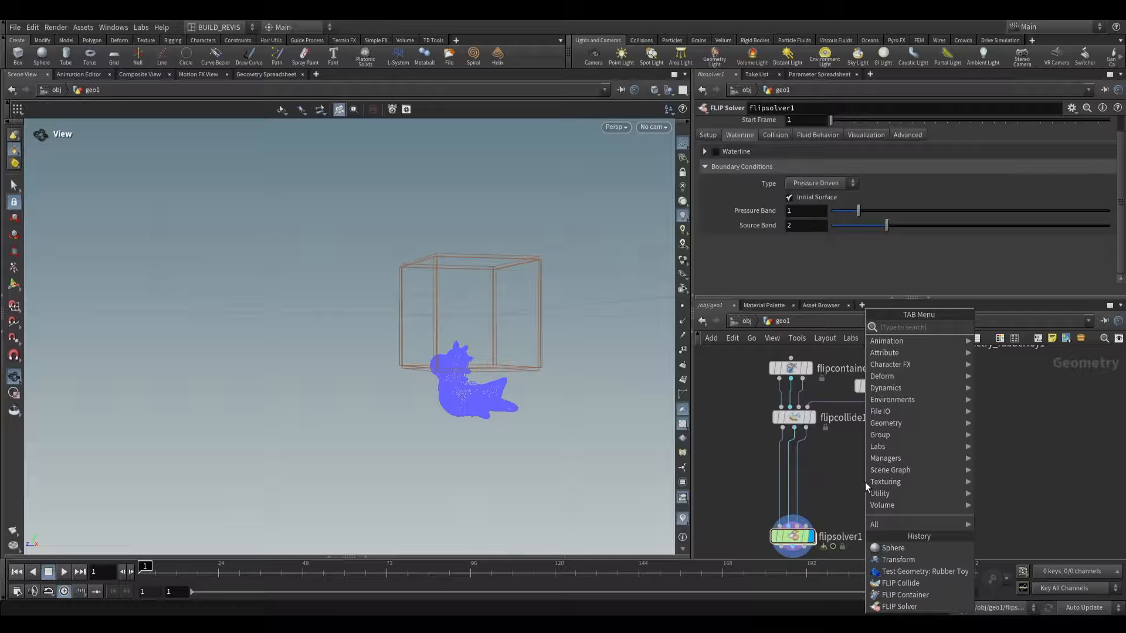
Insert a FLIP Boundary feeding sphere1 as a Source into the solver and show its collision settings.
text(flip bo)
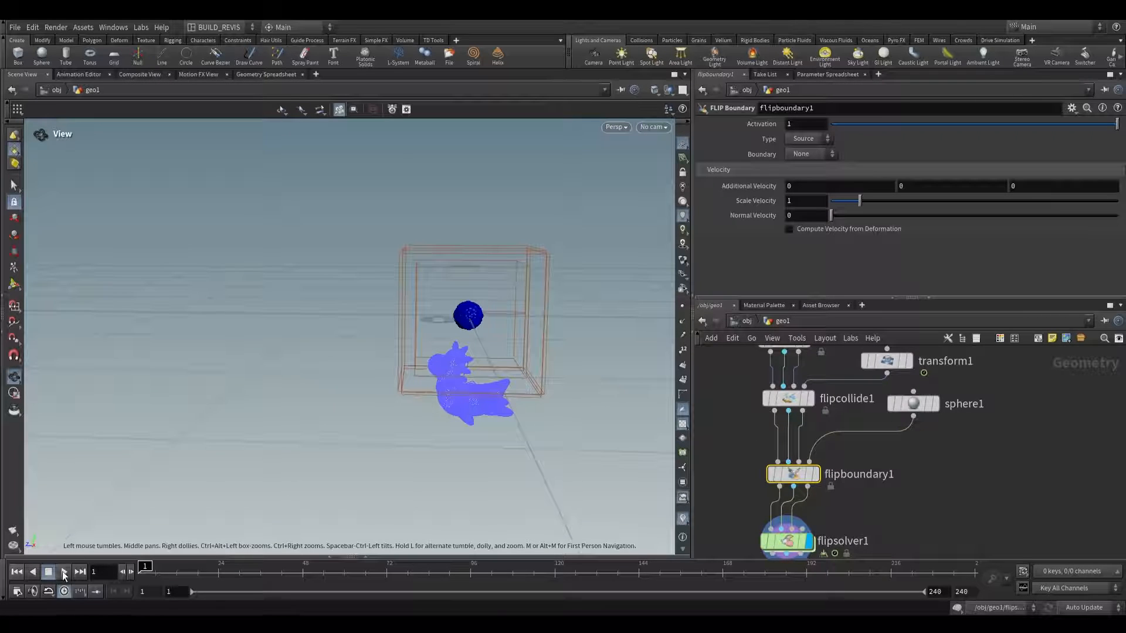
click(63, 571)
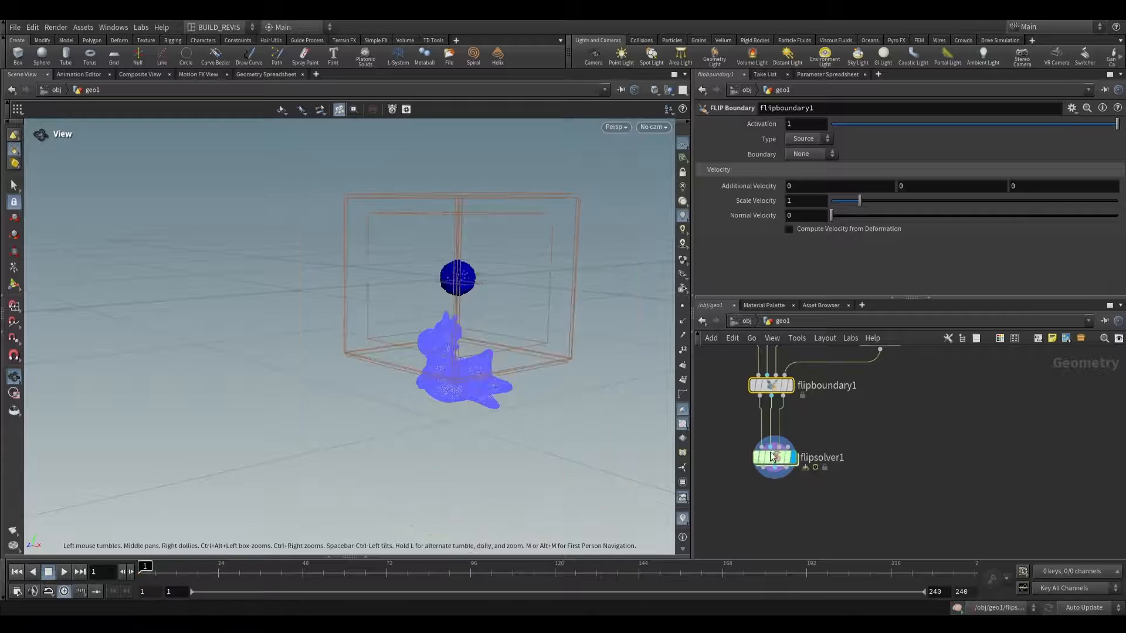
click(773, 459)
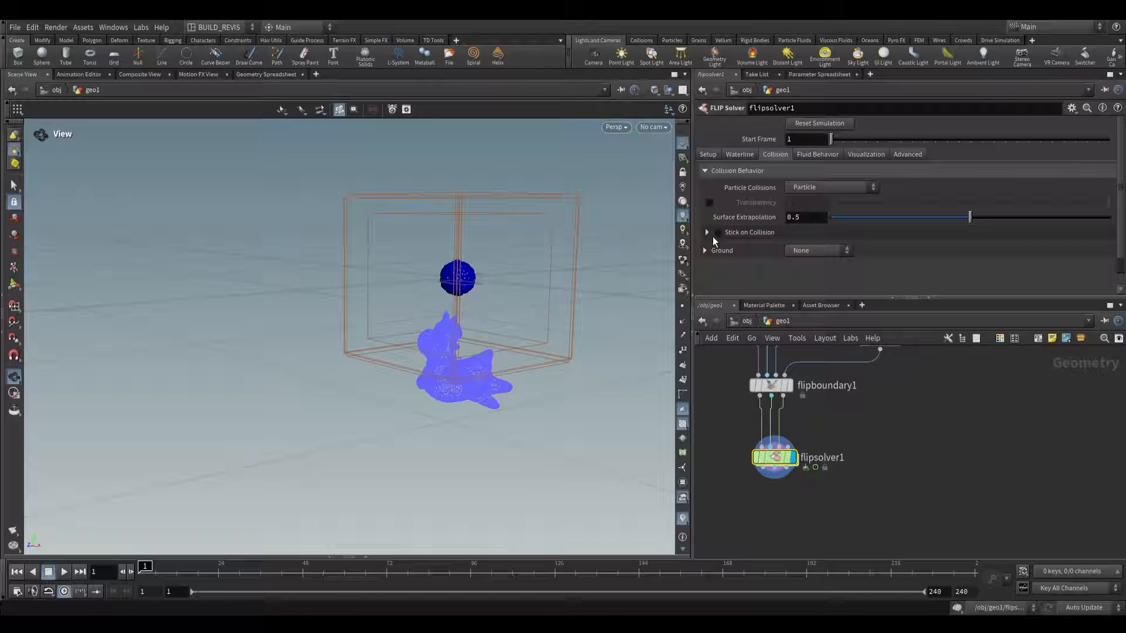
Give the solver a Ground Plane with Ground Position Y of -1.5.
click(818, 250)
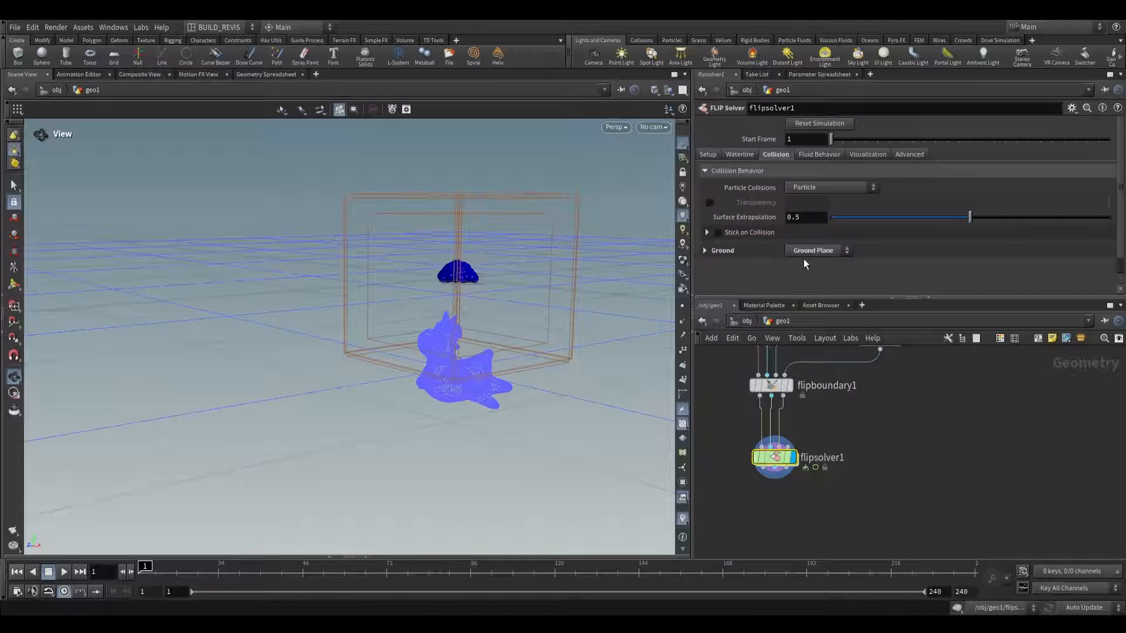
click(705, 250)
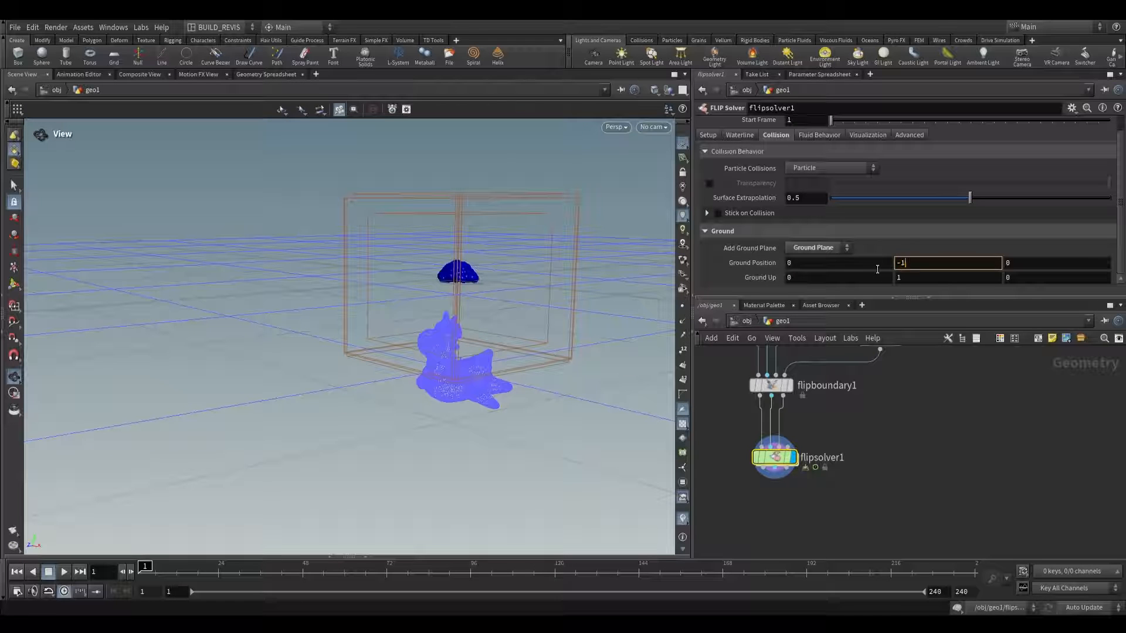
text(-1.5)
text(tube)
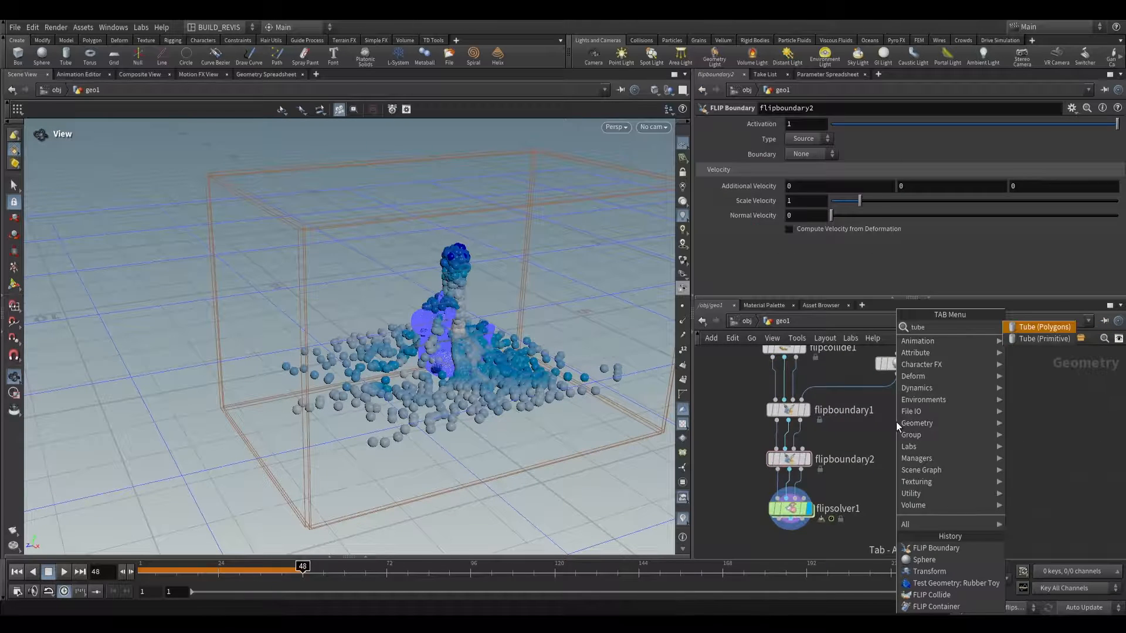
Add a taller polygon tube and PolyExtrude it into thick ring walls for the second boundary.
click(1044, 327)
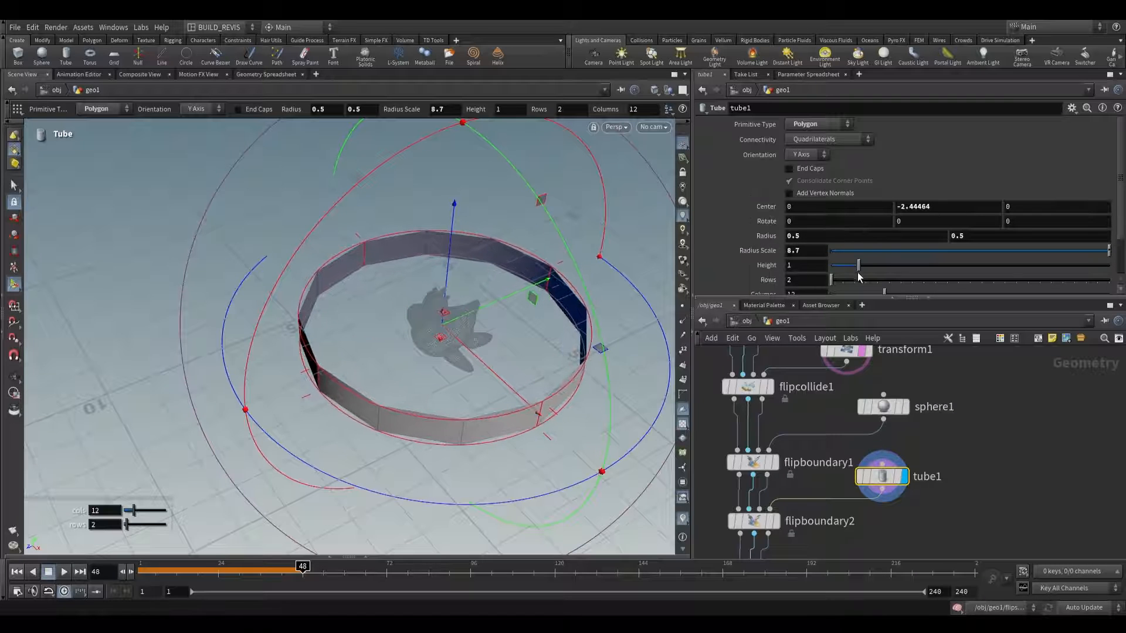
drag(856, 265, 914, 265)
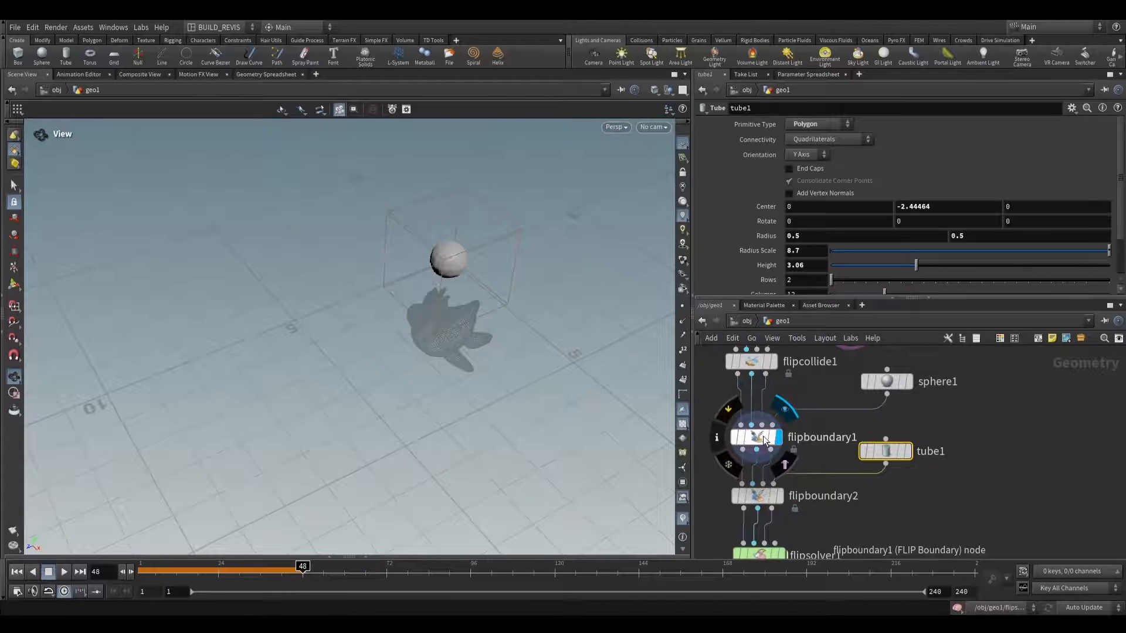
click(758, 436)
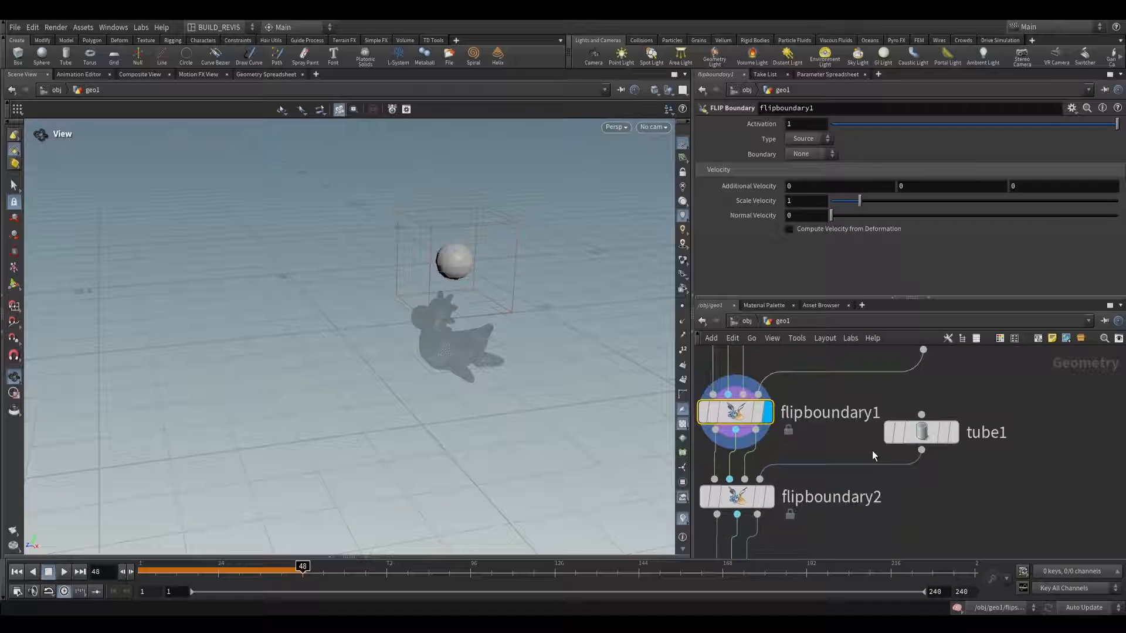
click(758, 496)
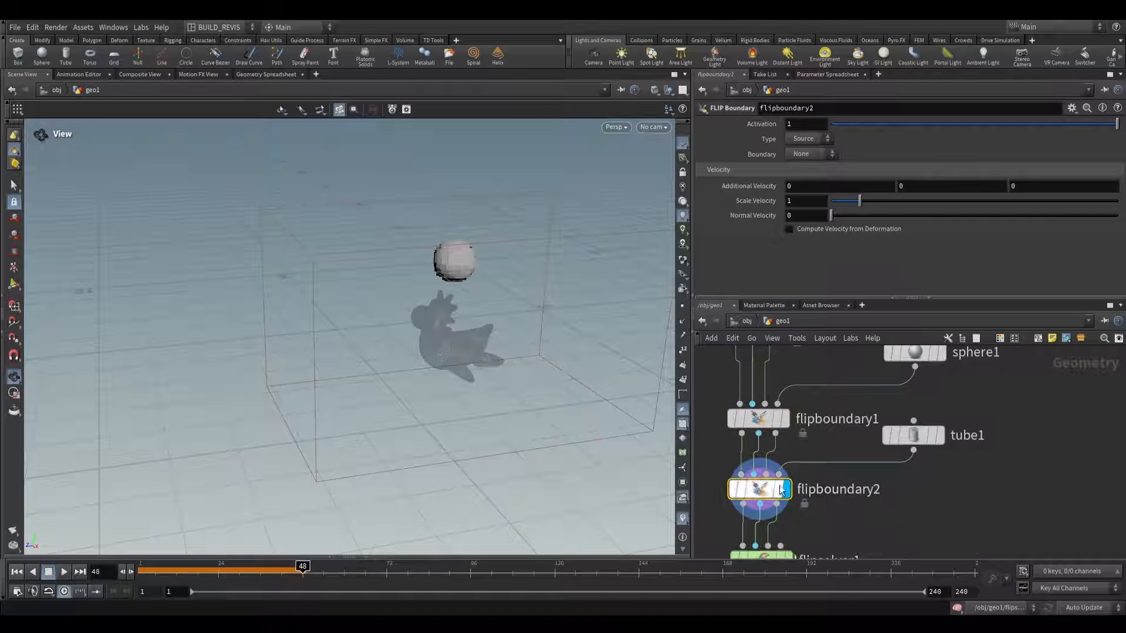
click(912, 435)
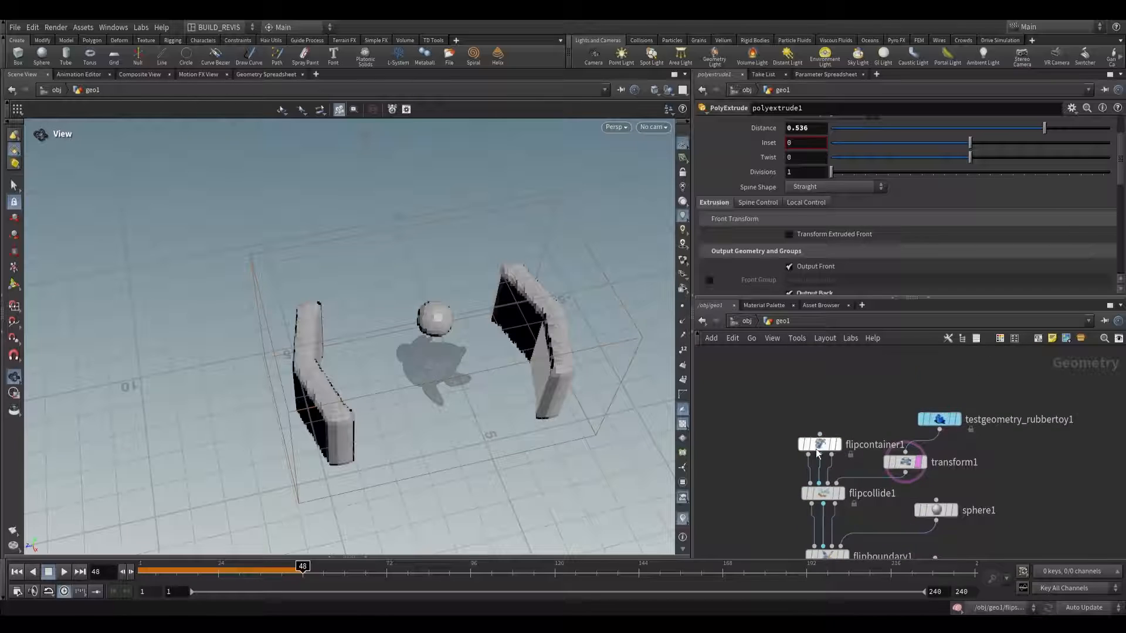
Feed polyextrude1 into flipboundary2, display flipsolver1 and play the simulation.
click(819, 444)
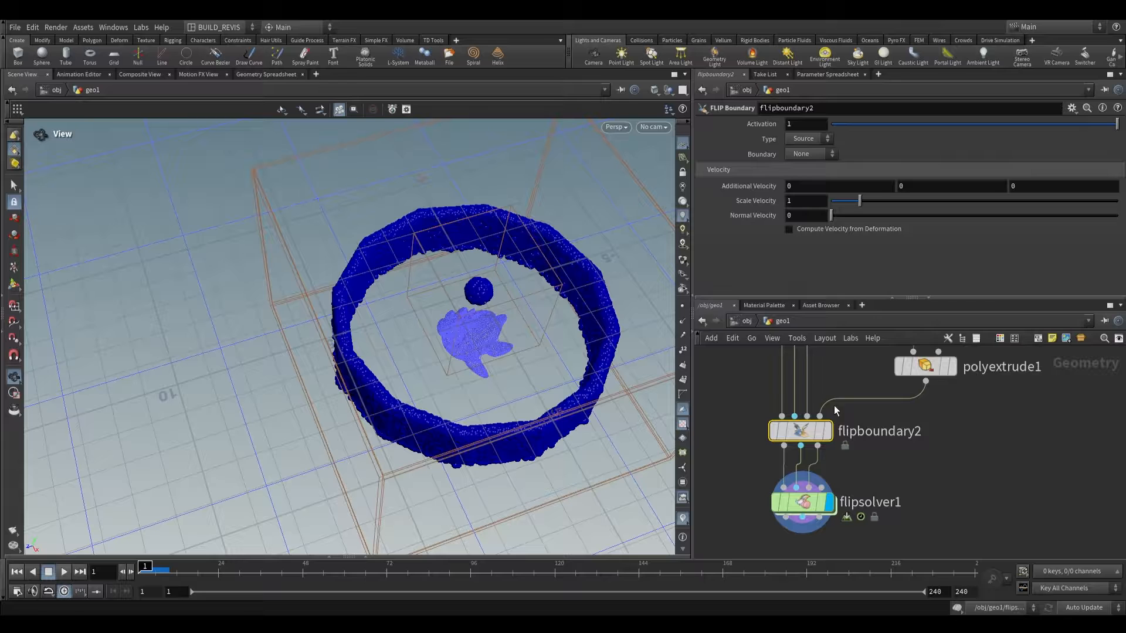
click(808, 138)
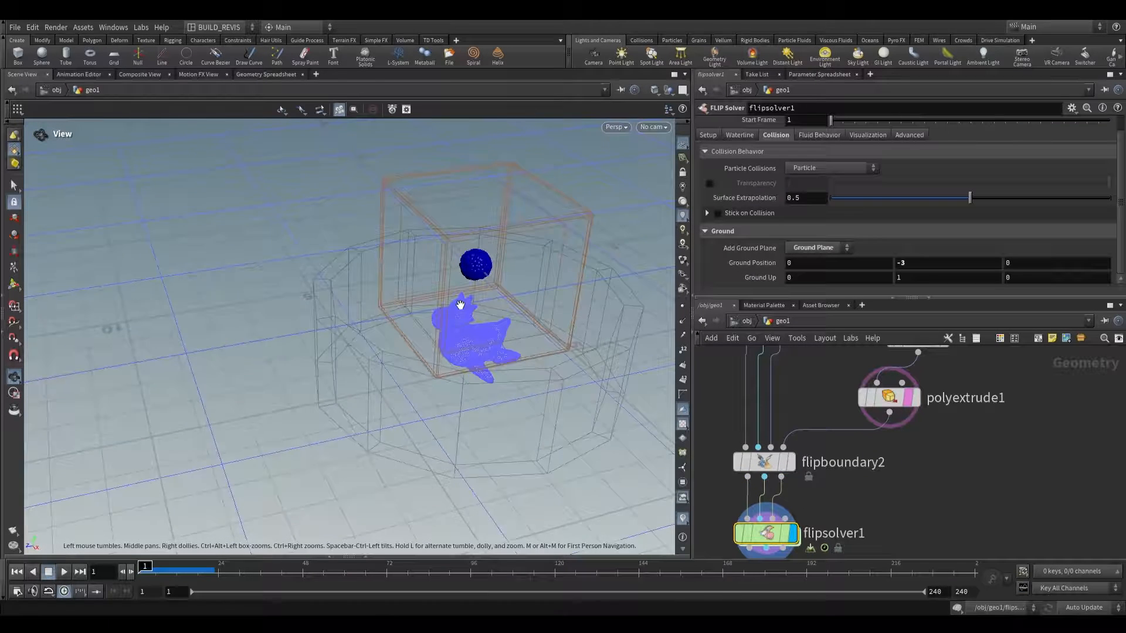
click(64, 571)
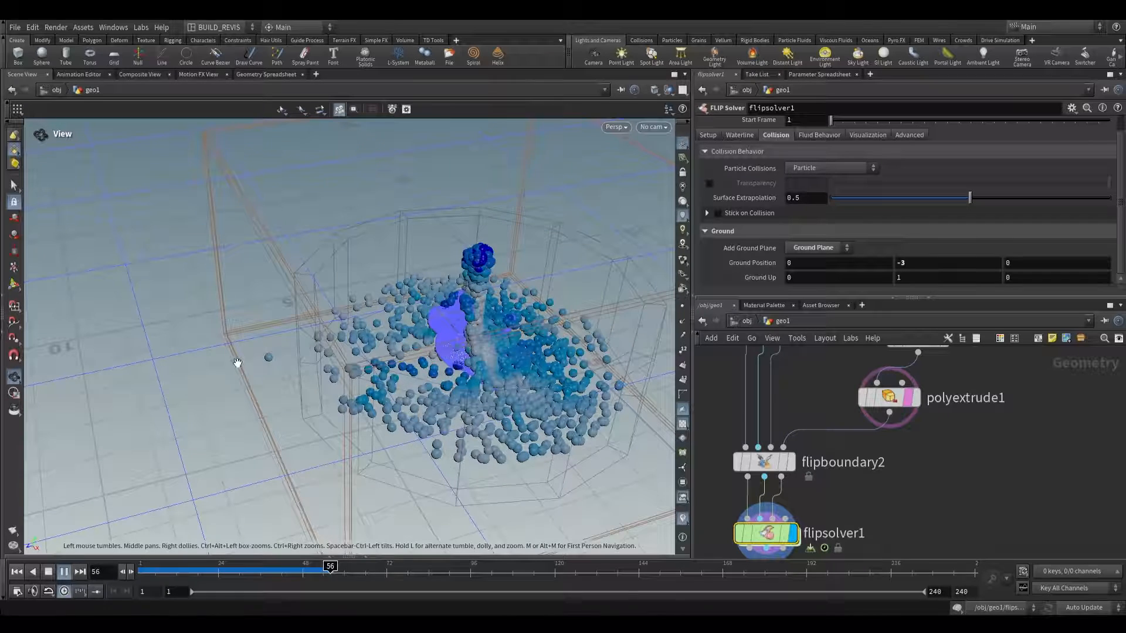
click(63, 571)
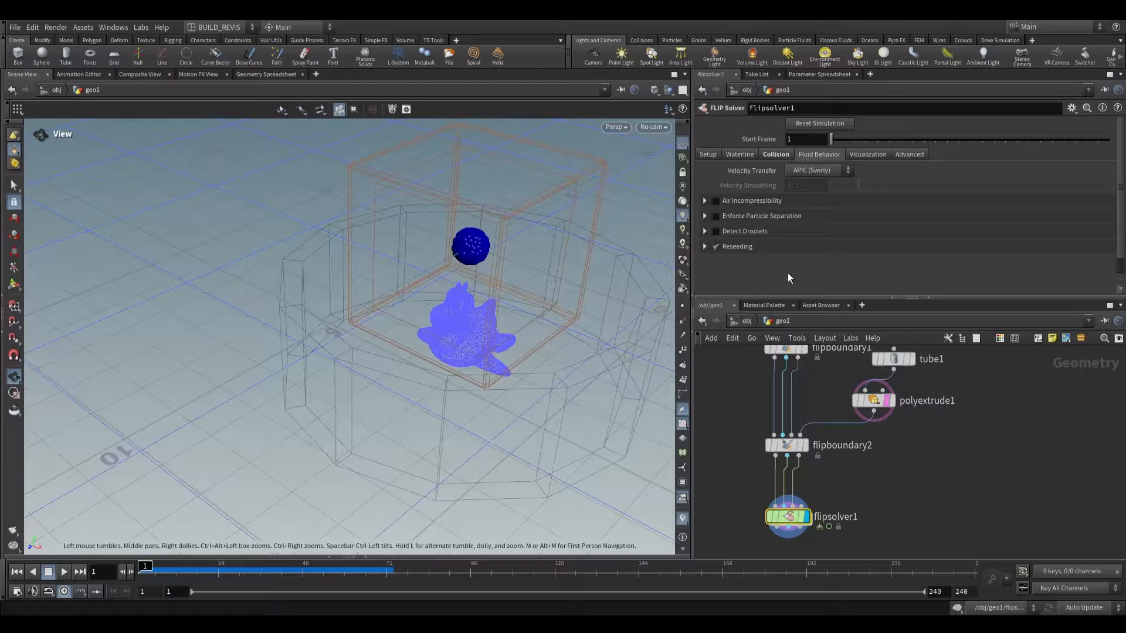
click(819, 170)
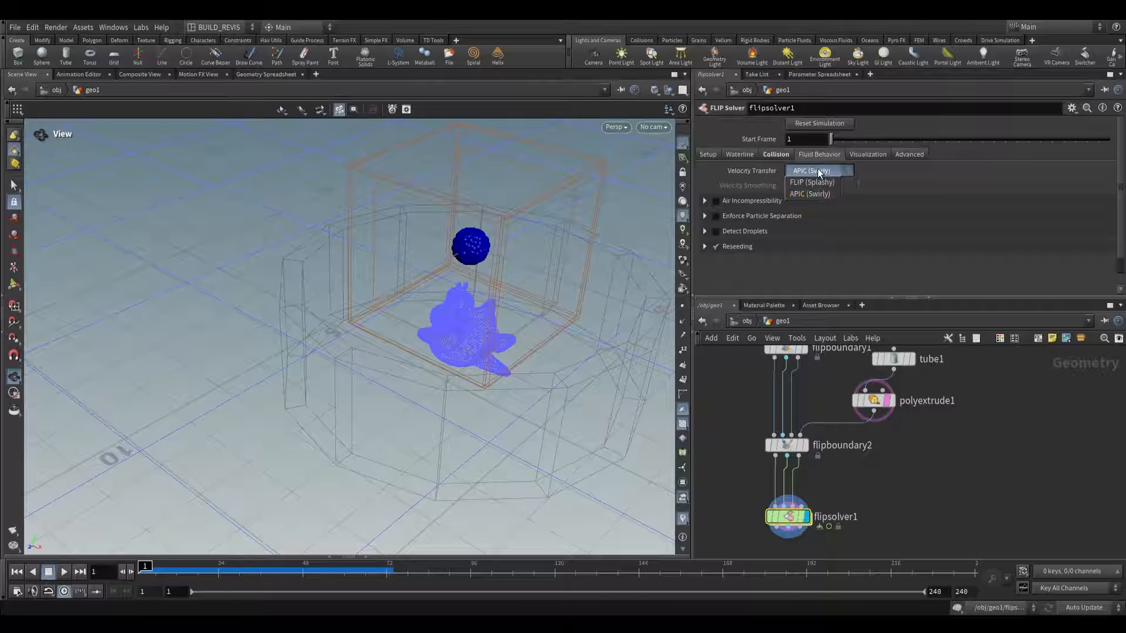
mouse_move(811, 182)
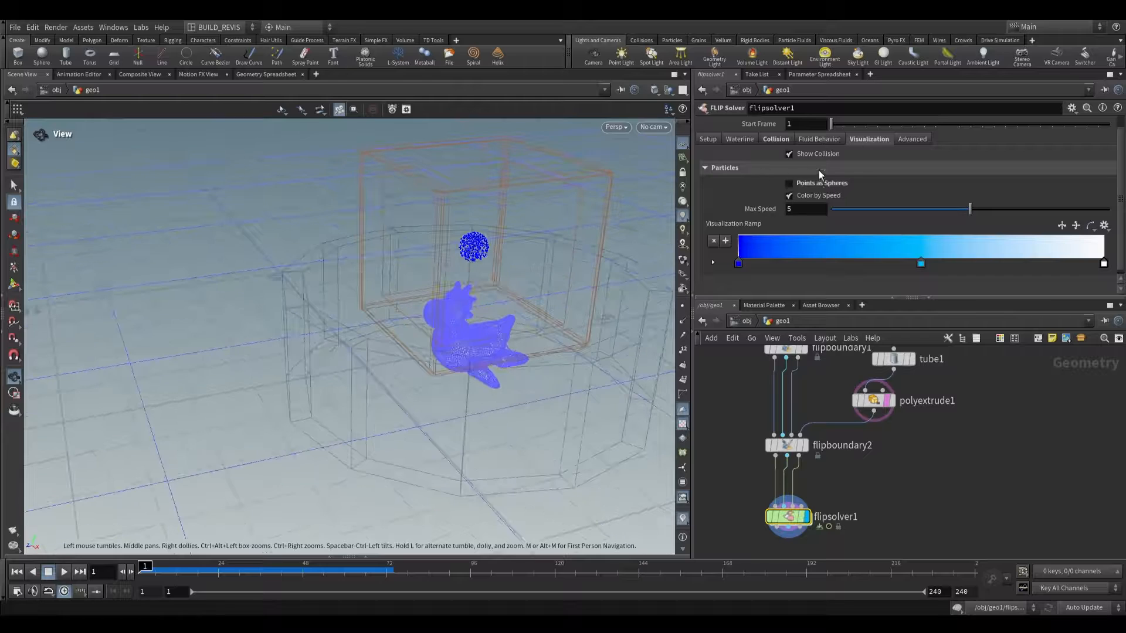
click(64, 571)
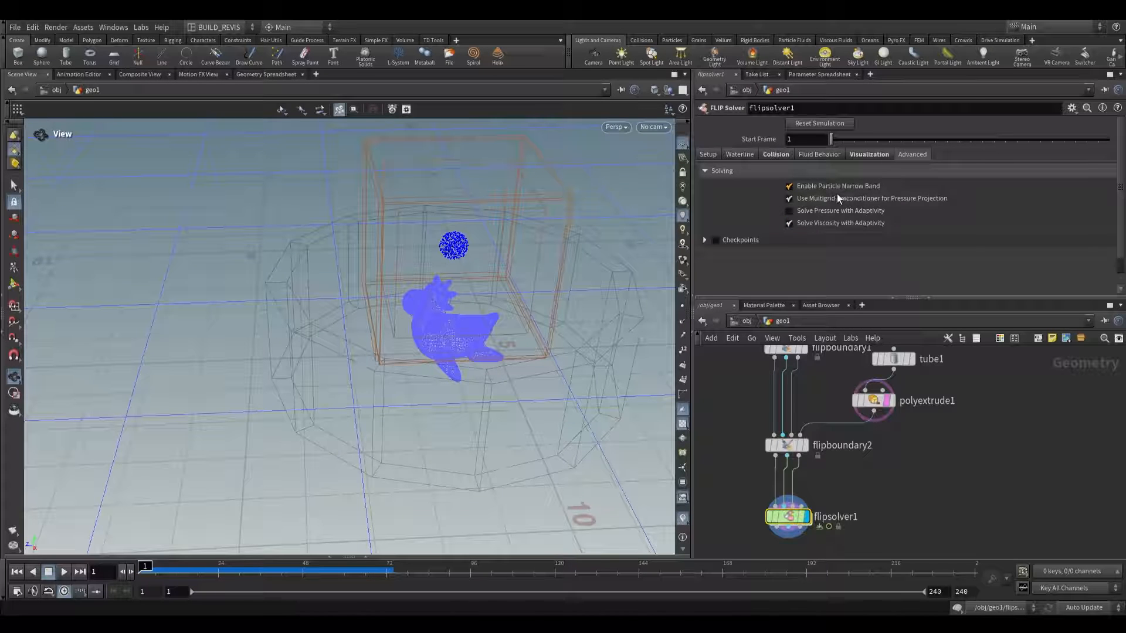
click(788, 186)
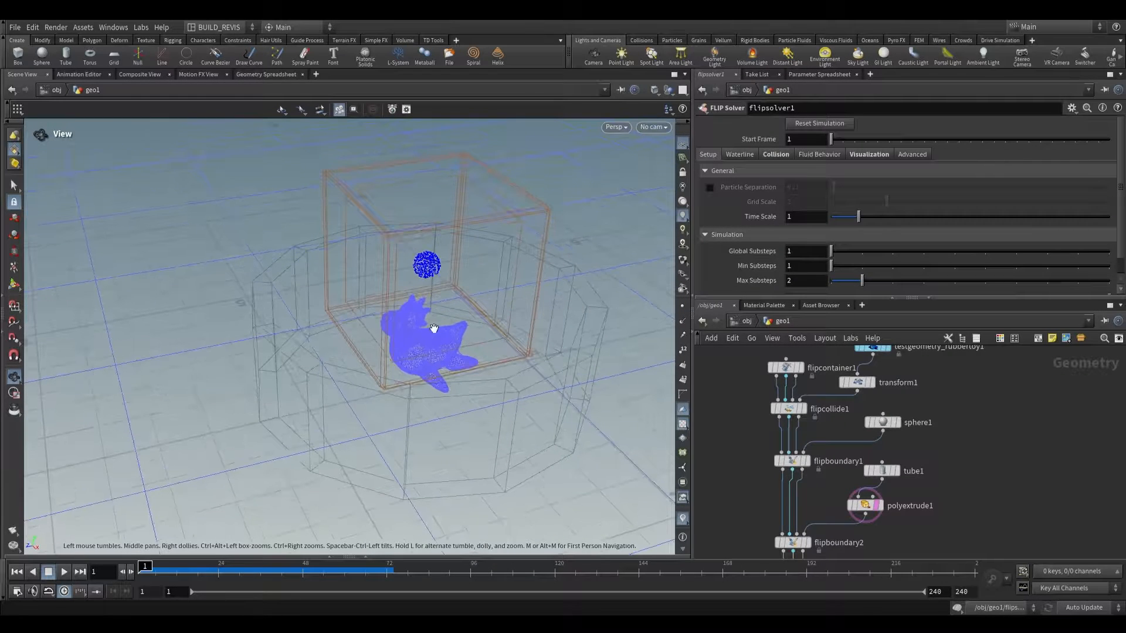
Check the tube, sphere and first boundary, then display sphere1 on its own.
click(882, 418)
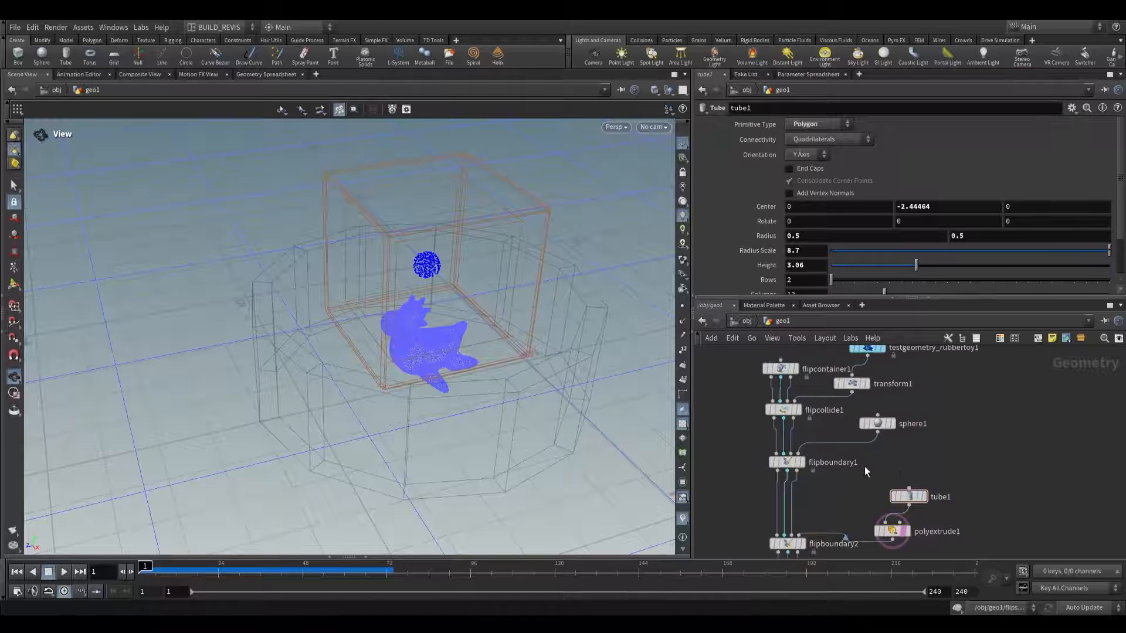
click(912, 424)
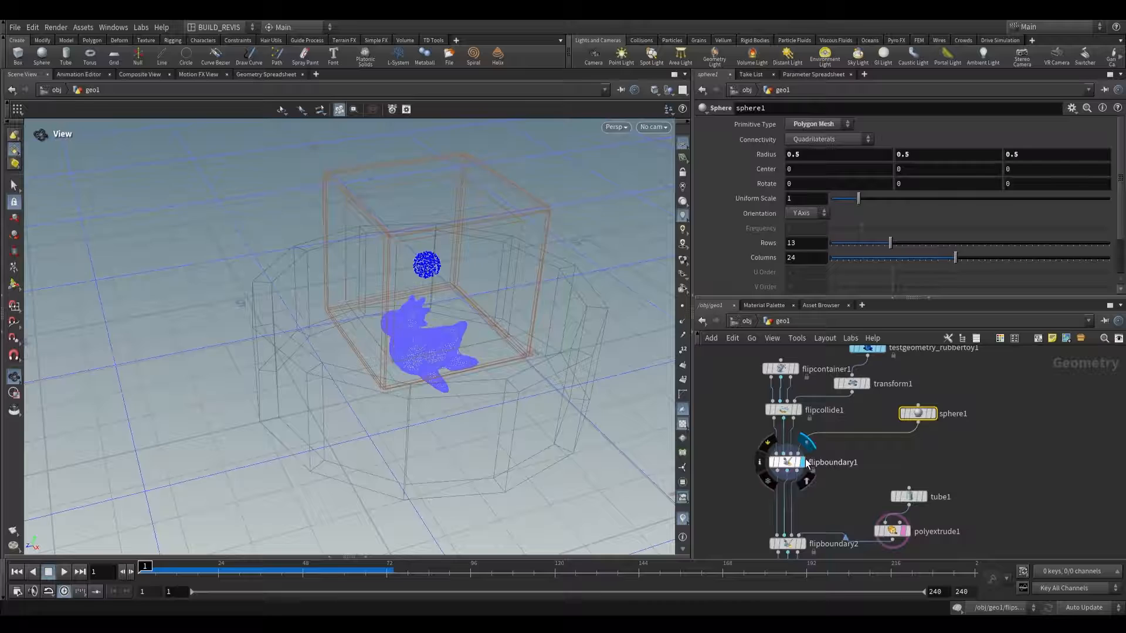
click(784, 462)
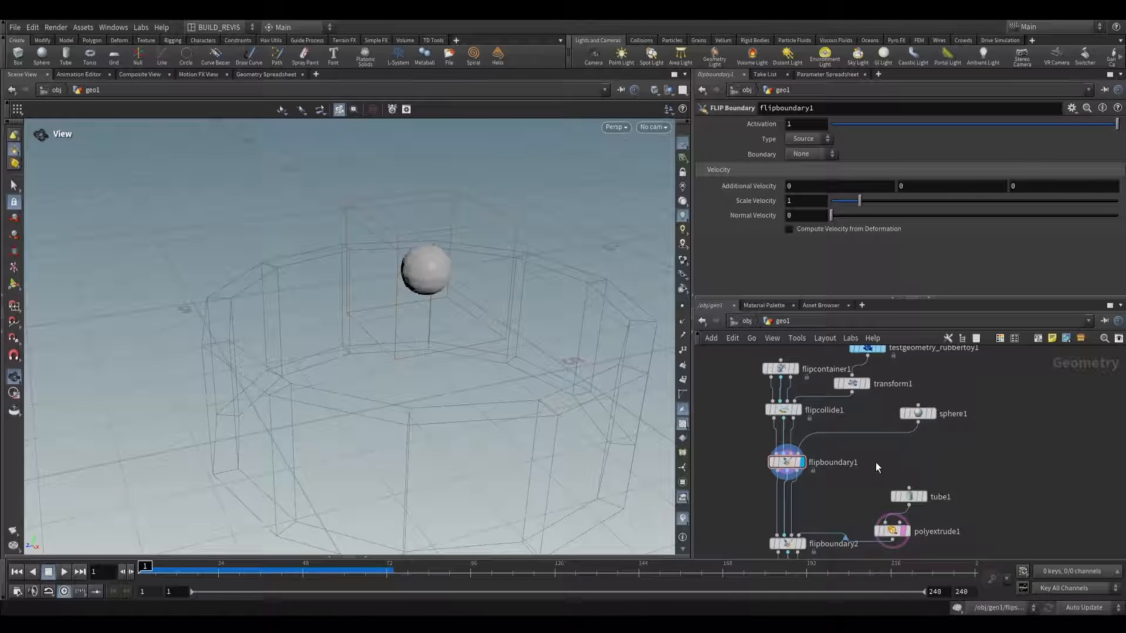
click(917, 416)
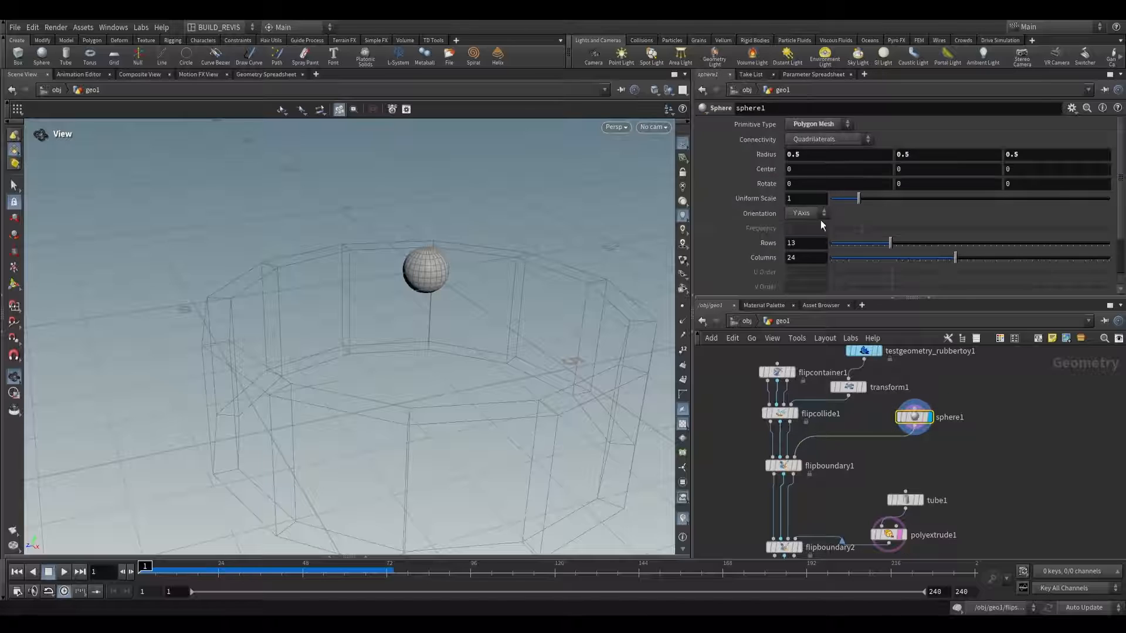
click(819, 124)
text(attributenoi)
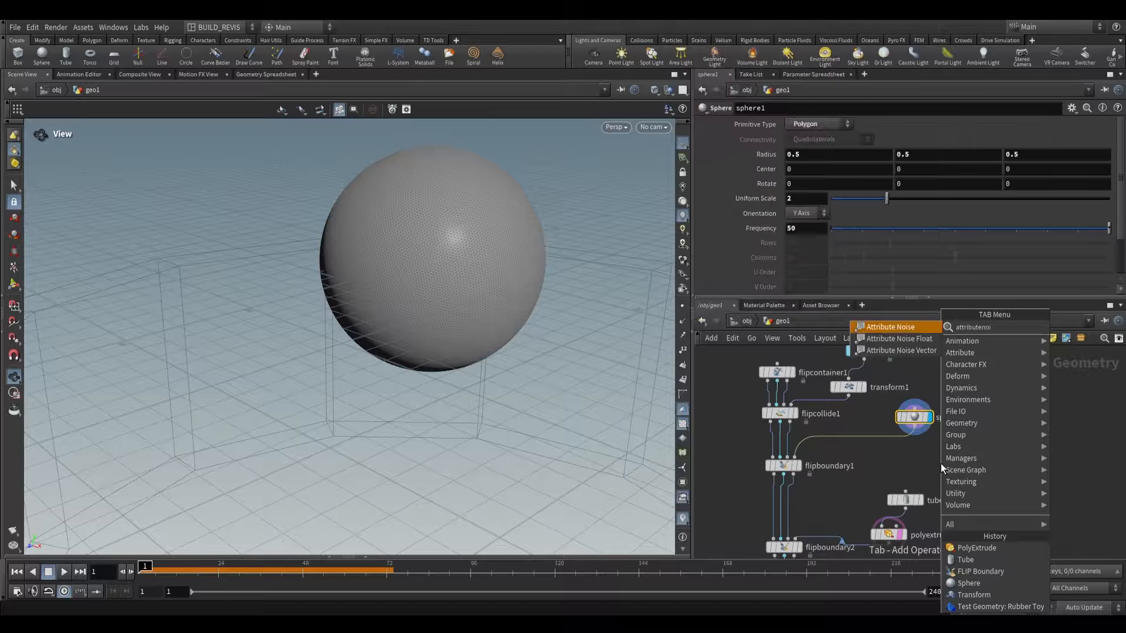
Add an Attribute Noise writing viscosity with amplitude 10 and a post-process minimum of 0.1, then show flipsolver1.
click(890, 328)
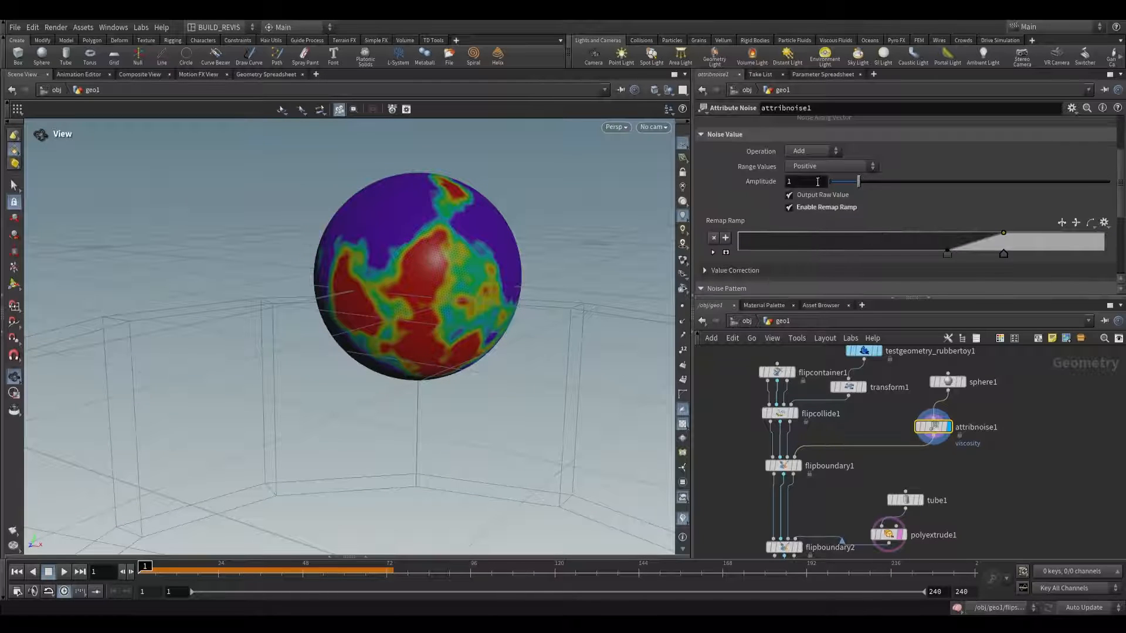
text(10)
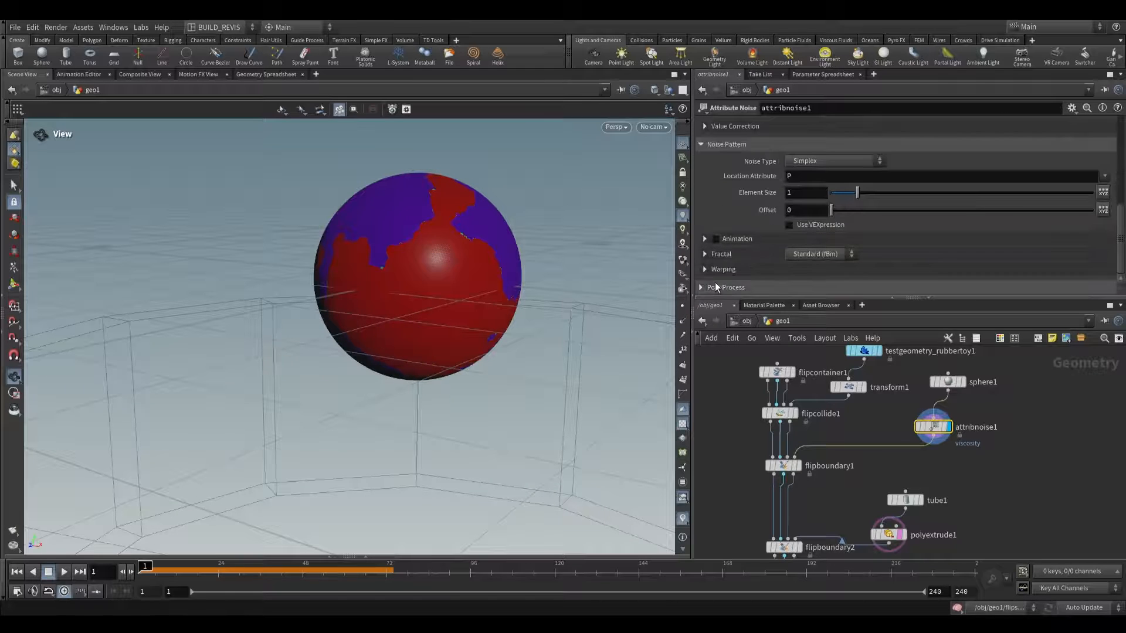
click(705, 288)
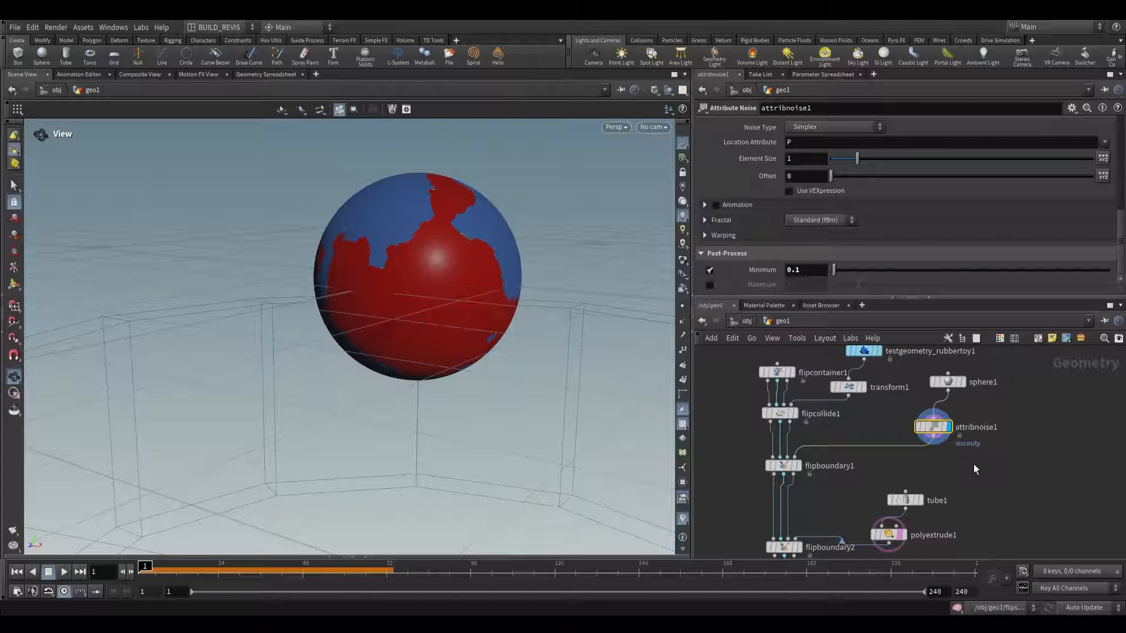
click(802, 513)
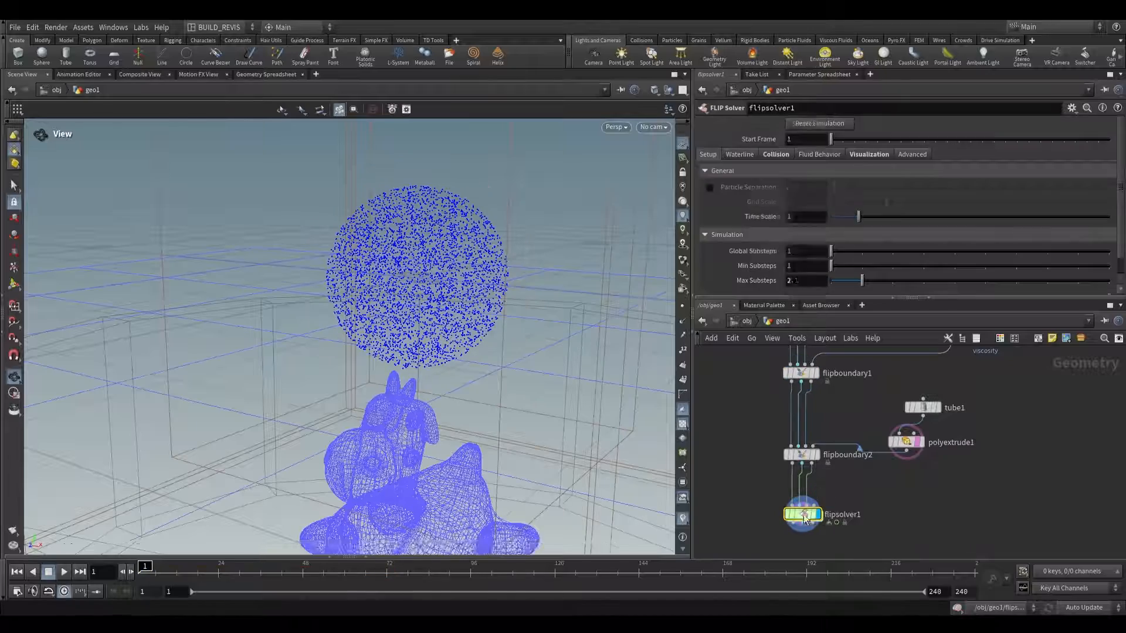
Preview the simulation briefly and bring up flipcontainer1's settings.
click(63, 571)
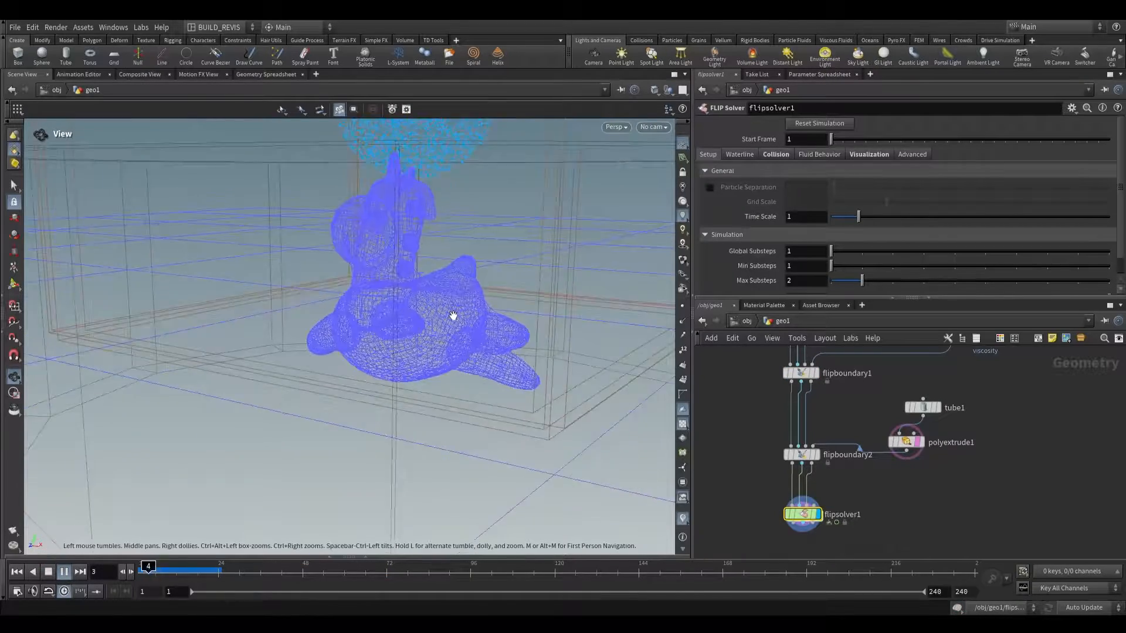
click(62, 571)
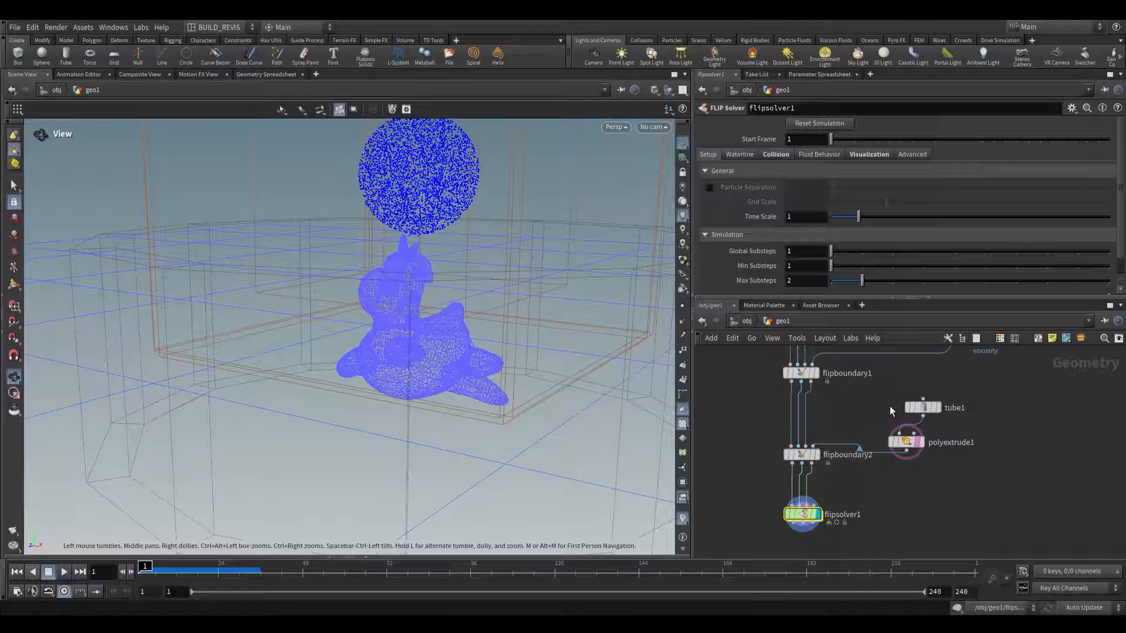
click(808, 396)
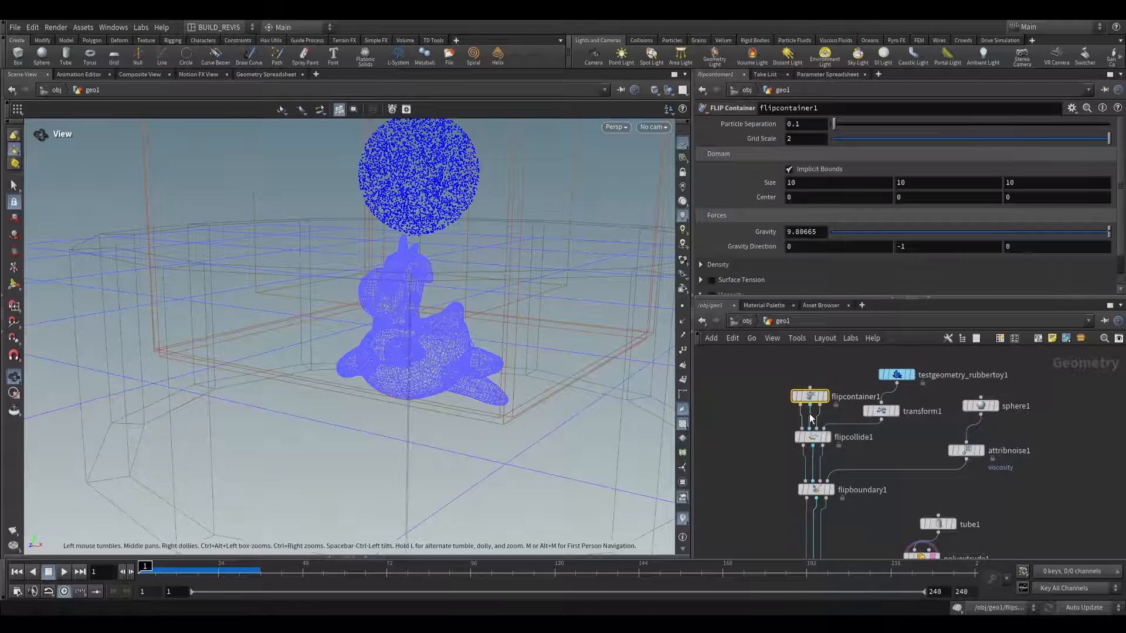
Enable Varying Viscosity on the FLIP container and view the noise-patterned sphere.
scroll(down, 3)
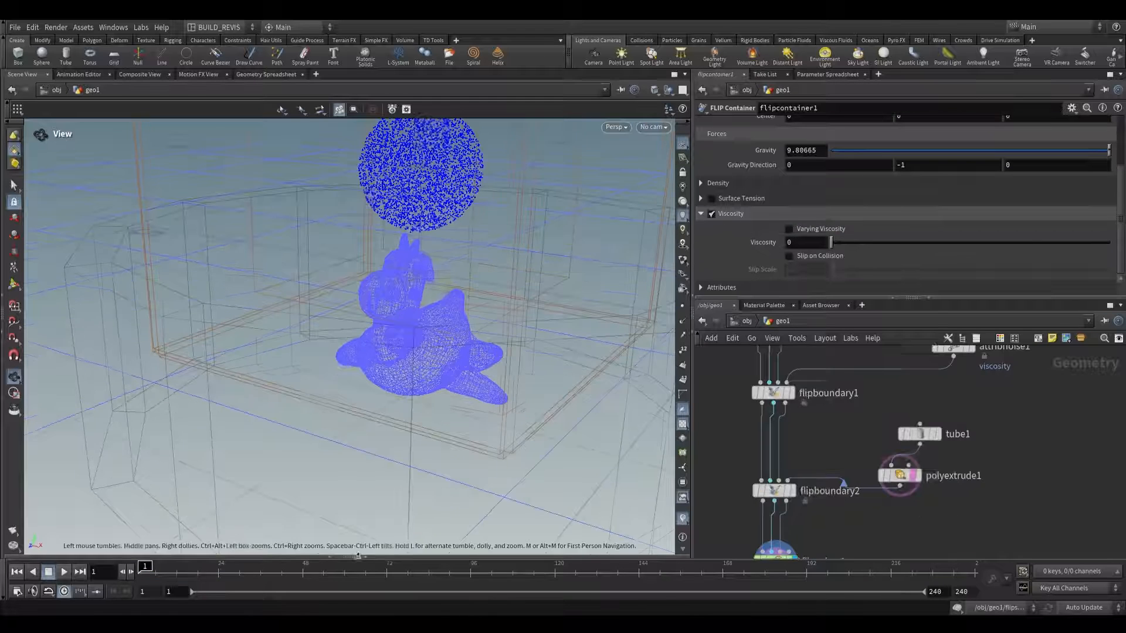
click(788, 229)
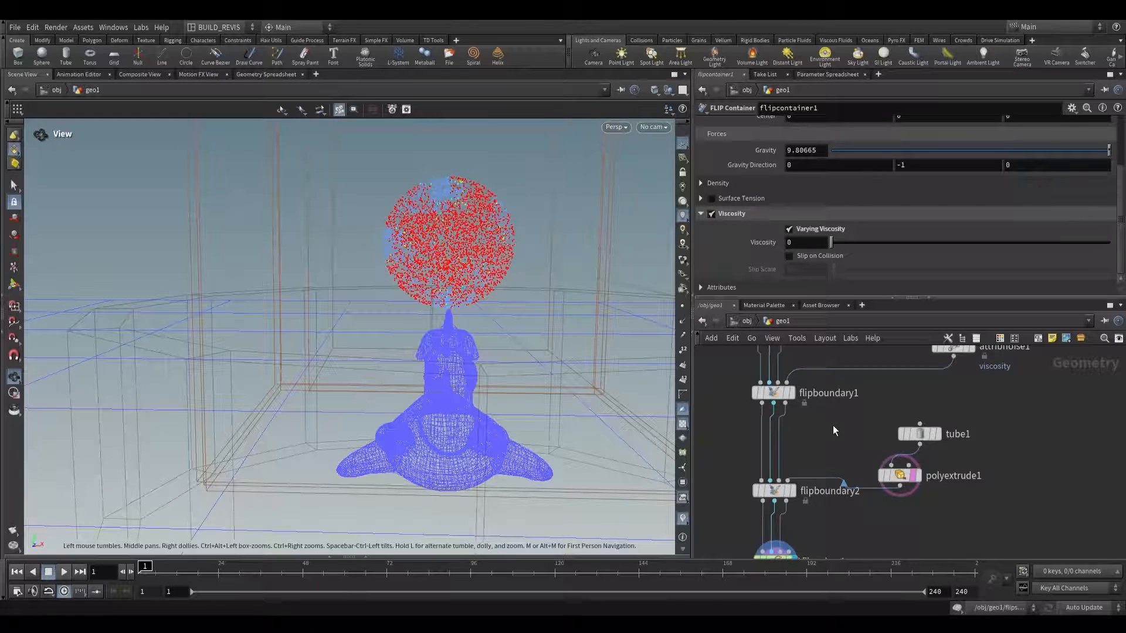
click(873, 401)
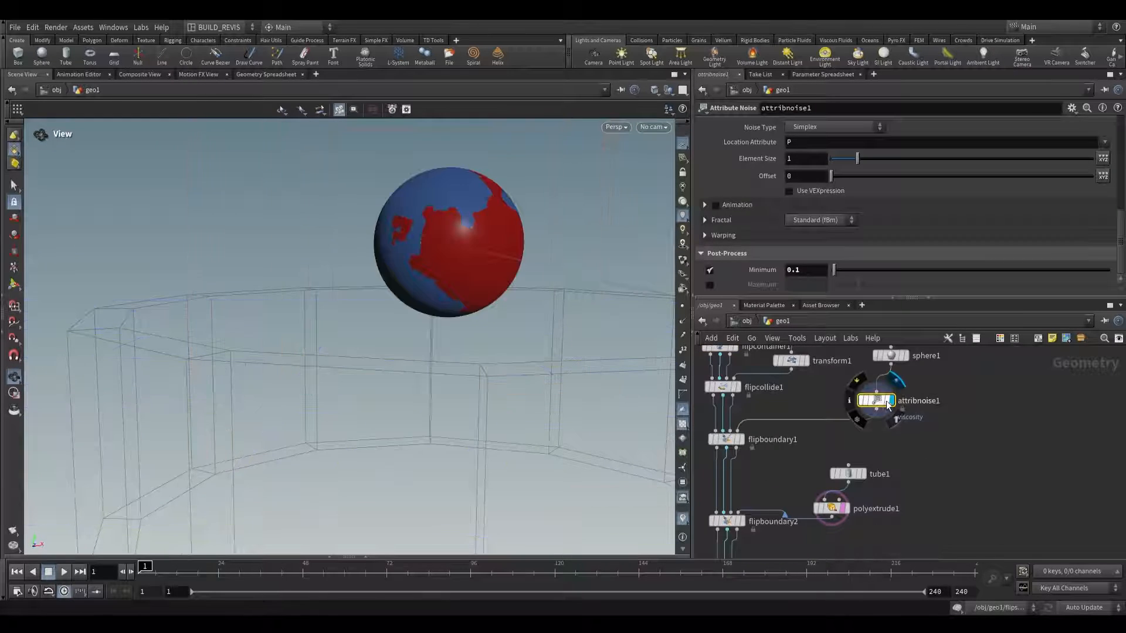
Scrub forward to watch the viscous fluid slump into a thick column, then review flipcontainer1.
drag(146, 566, 266, 566)
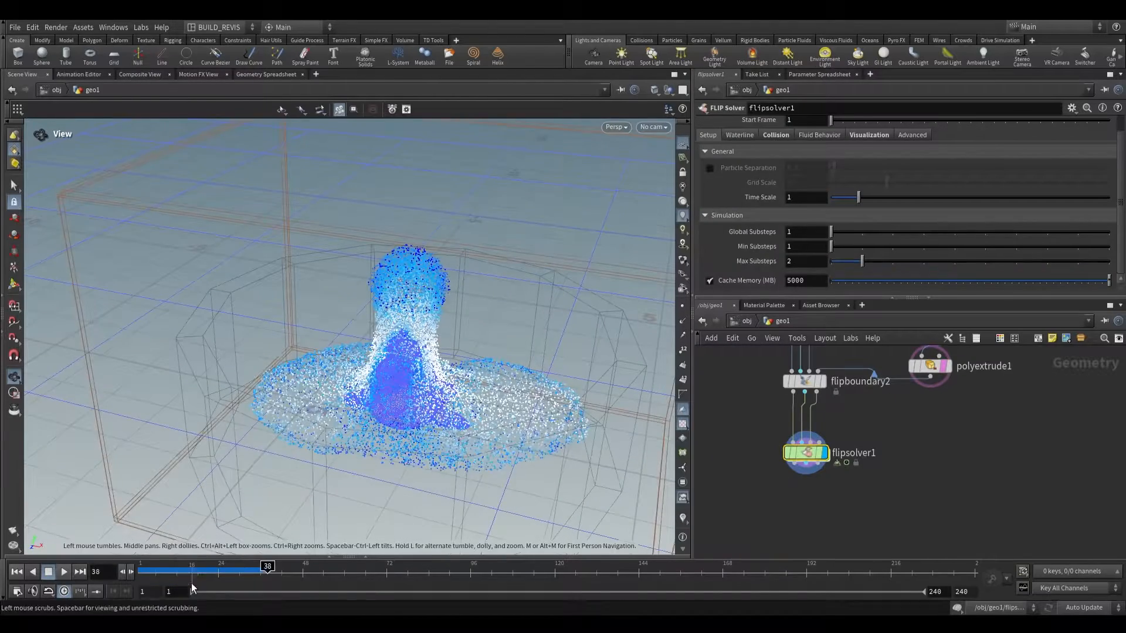
drag(268, 569, 292, 569)
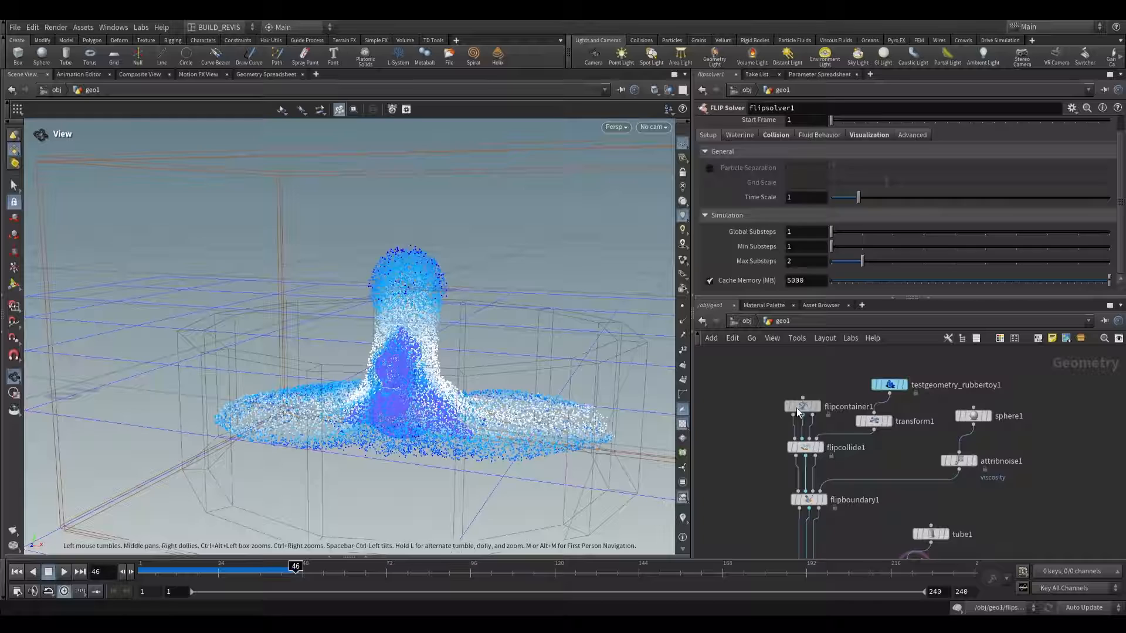
click(802, 406)
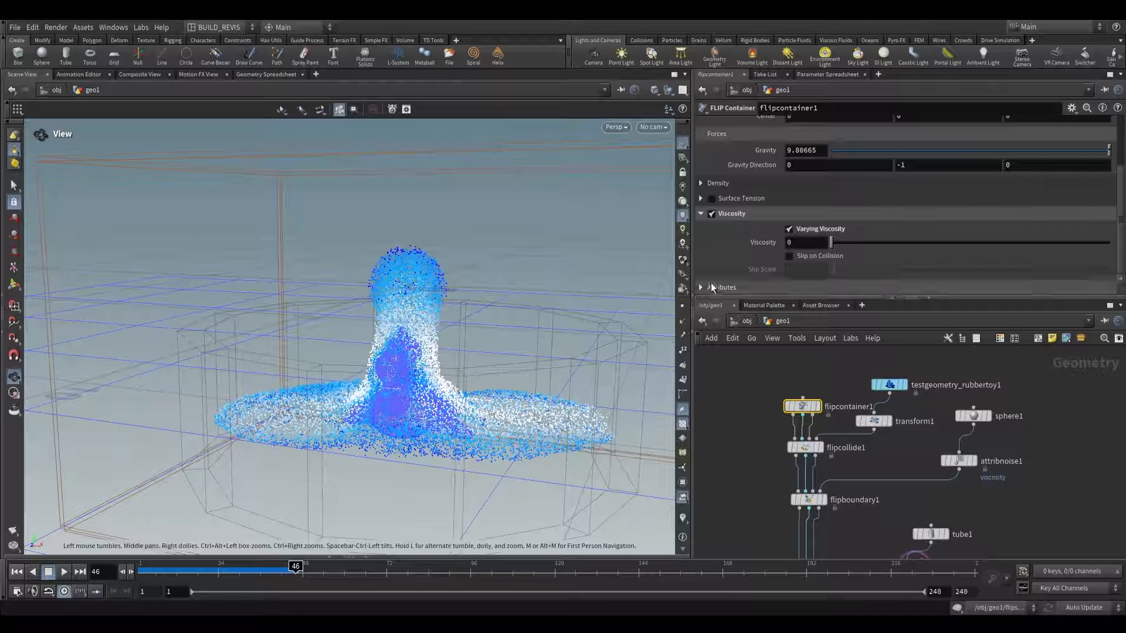
click(701, 183)
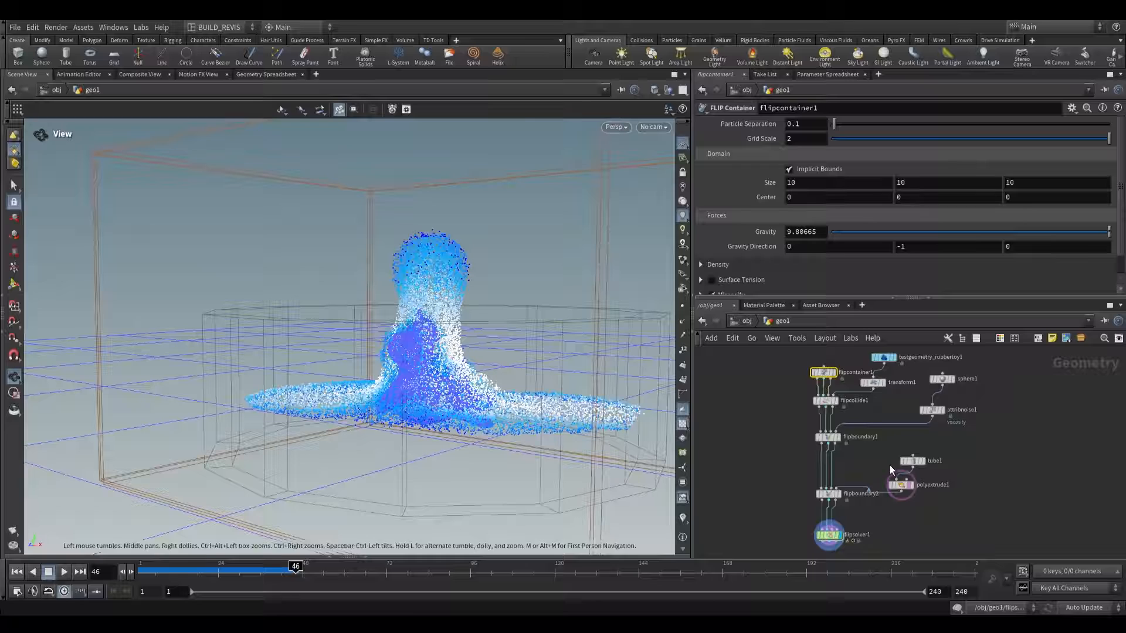
Add a Fluid Compress node below flipsolver1 followed by a File Cache node.
key(tab)
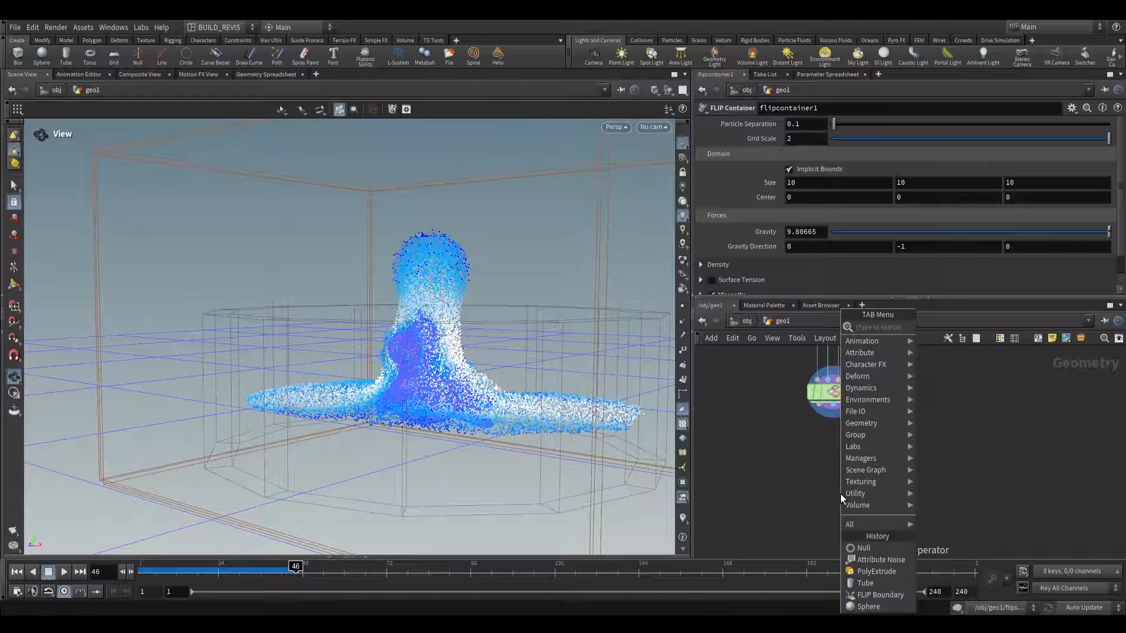
text(compor)
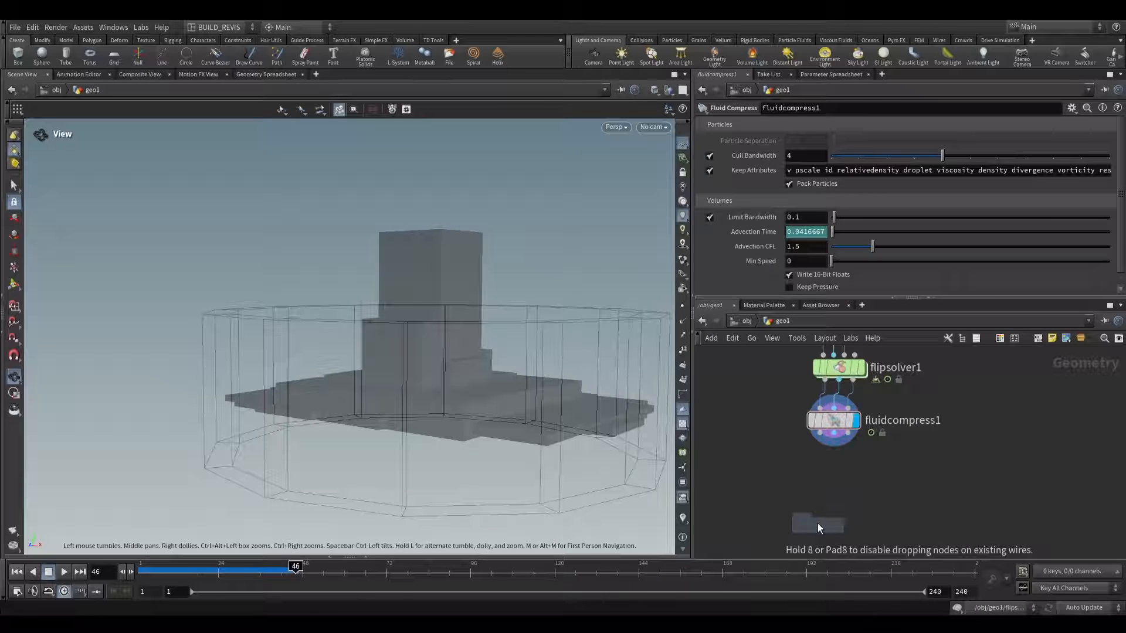
click(815, 492)
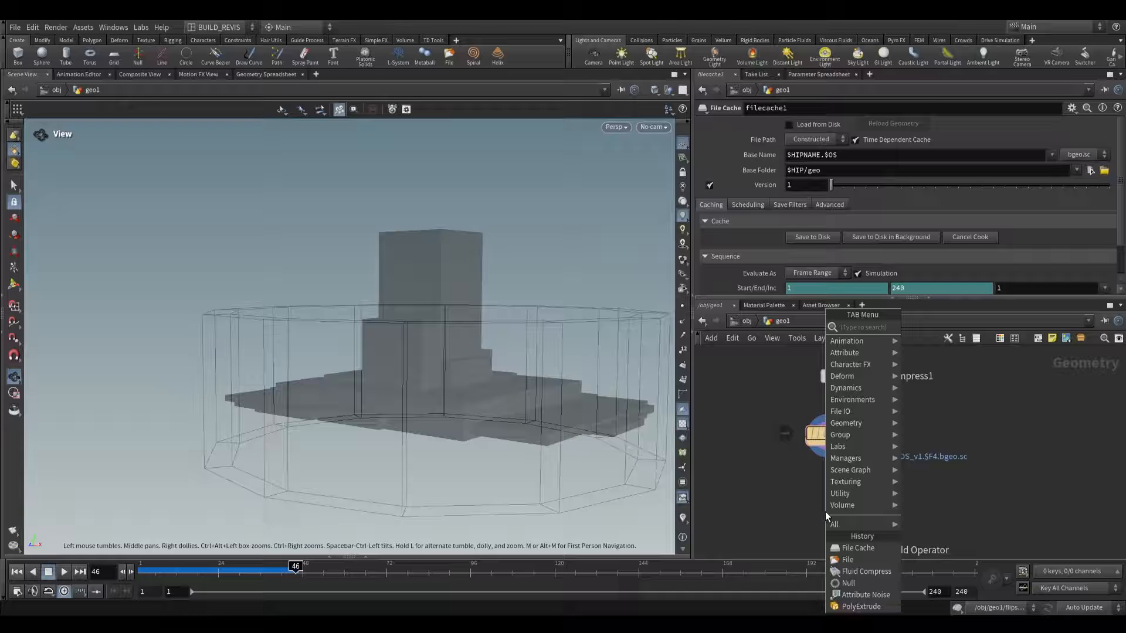
text(fluid)
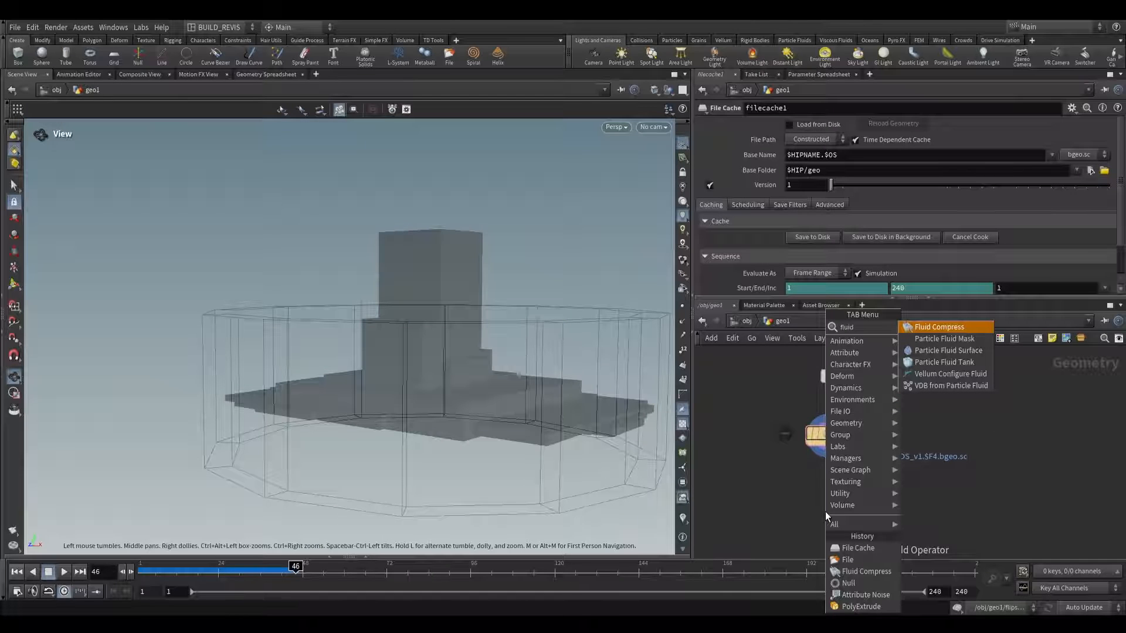
click(947, 350)
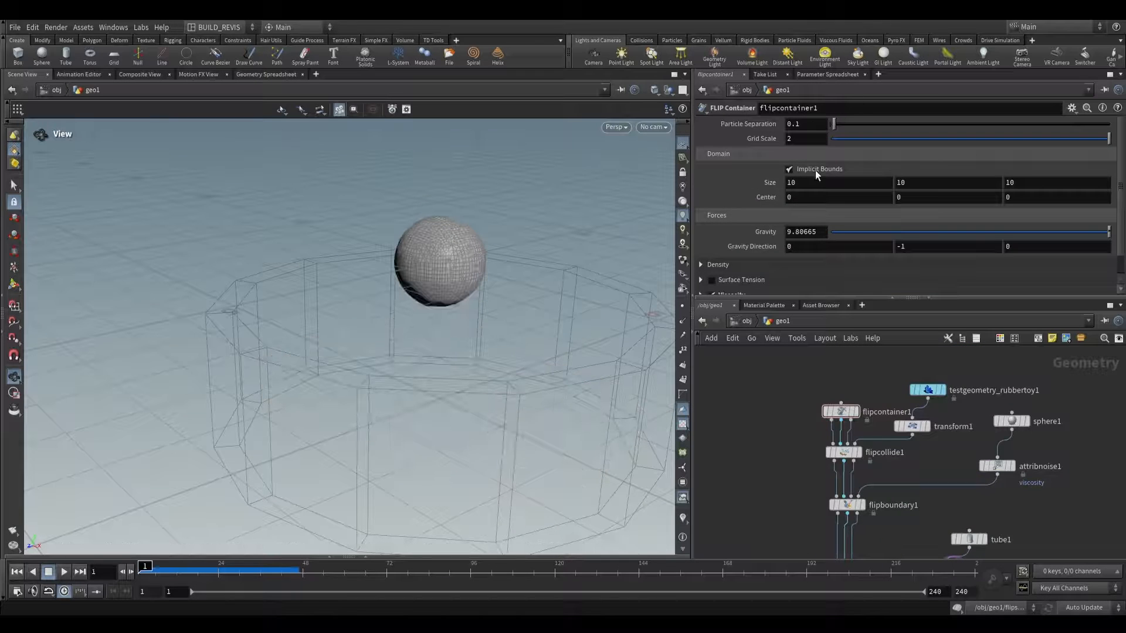
Set flipcontainer1's Particle Separation to 0.05 and run the simulation from flipsolver1.
click(806, 124)
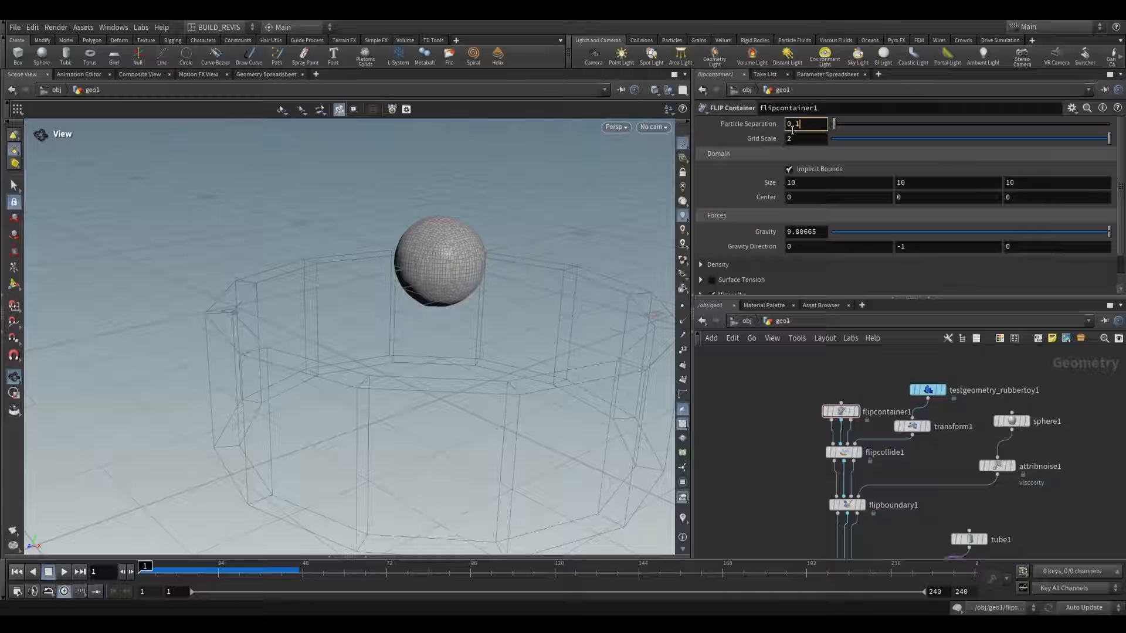
text(0.05)
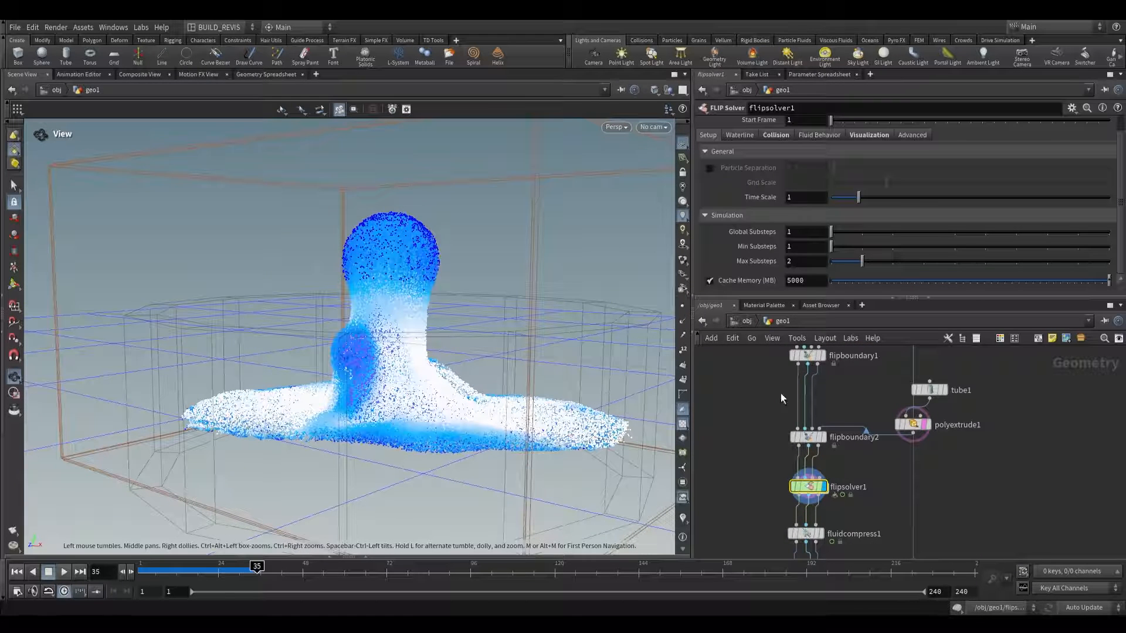
click(775, 135)
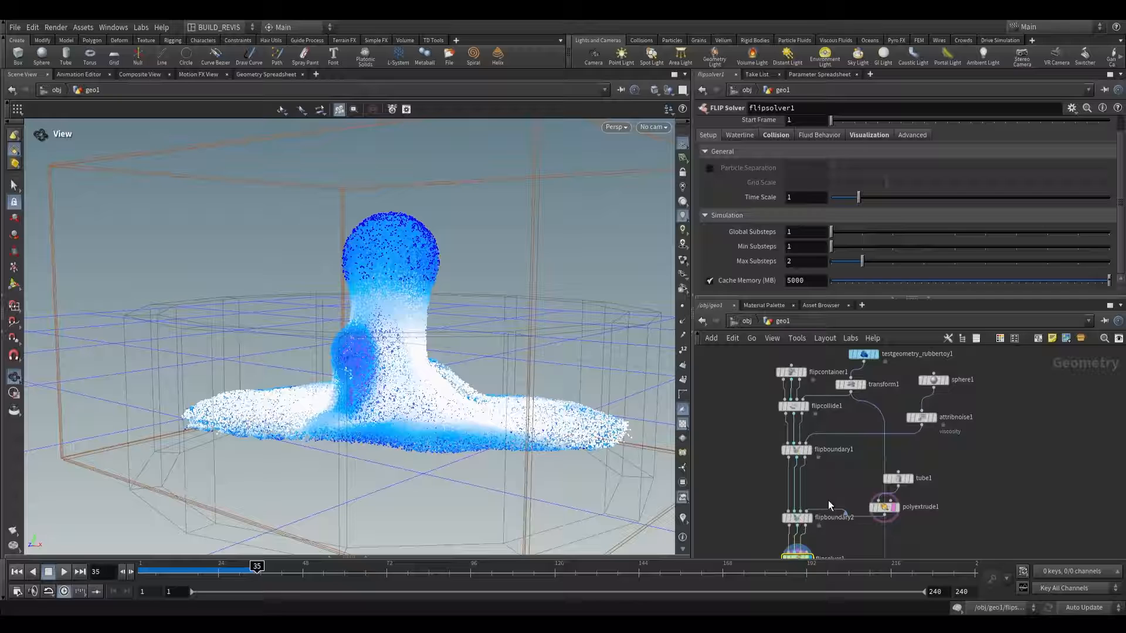
Review the flipboundary2, flipcollide1 and flipcontainer1 settings.
click(795, 517)
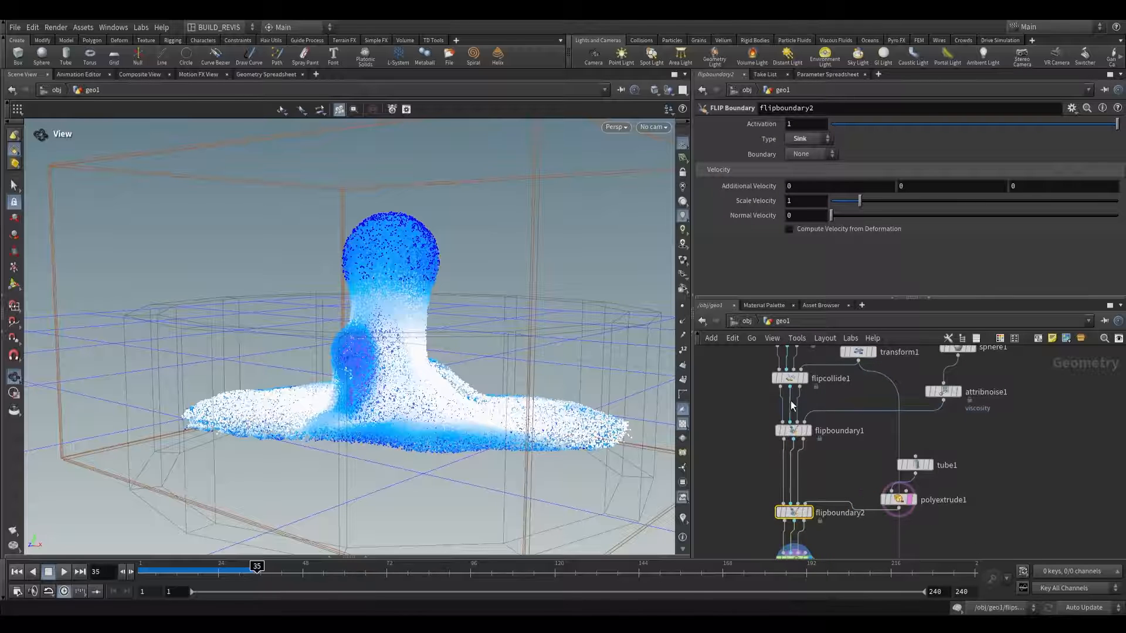
click(792, 448)
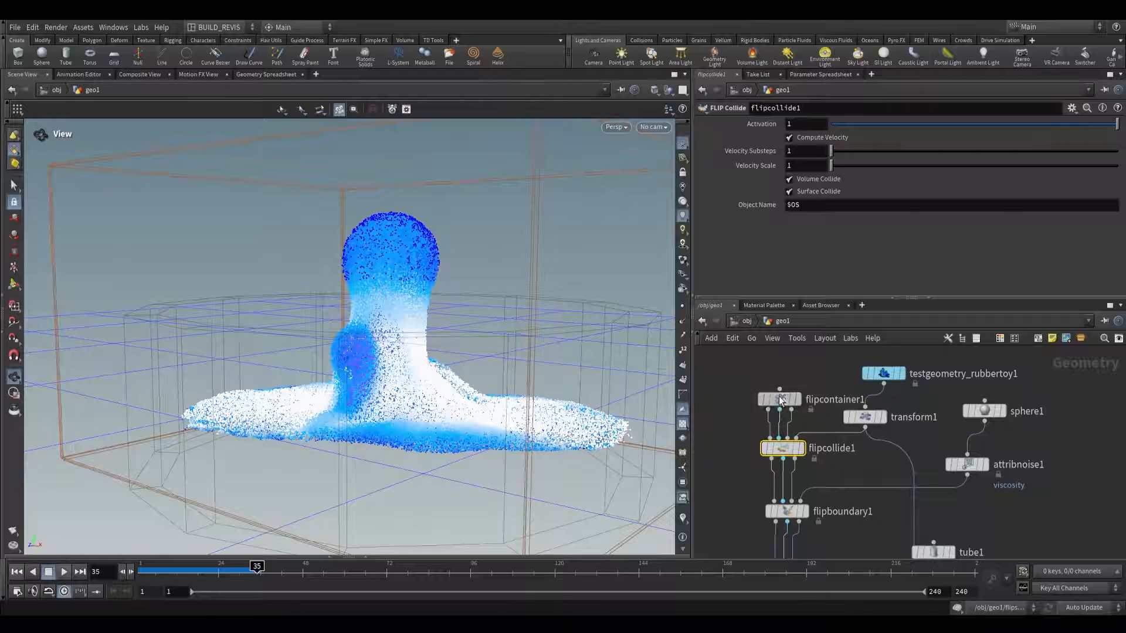
click(779, 400)
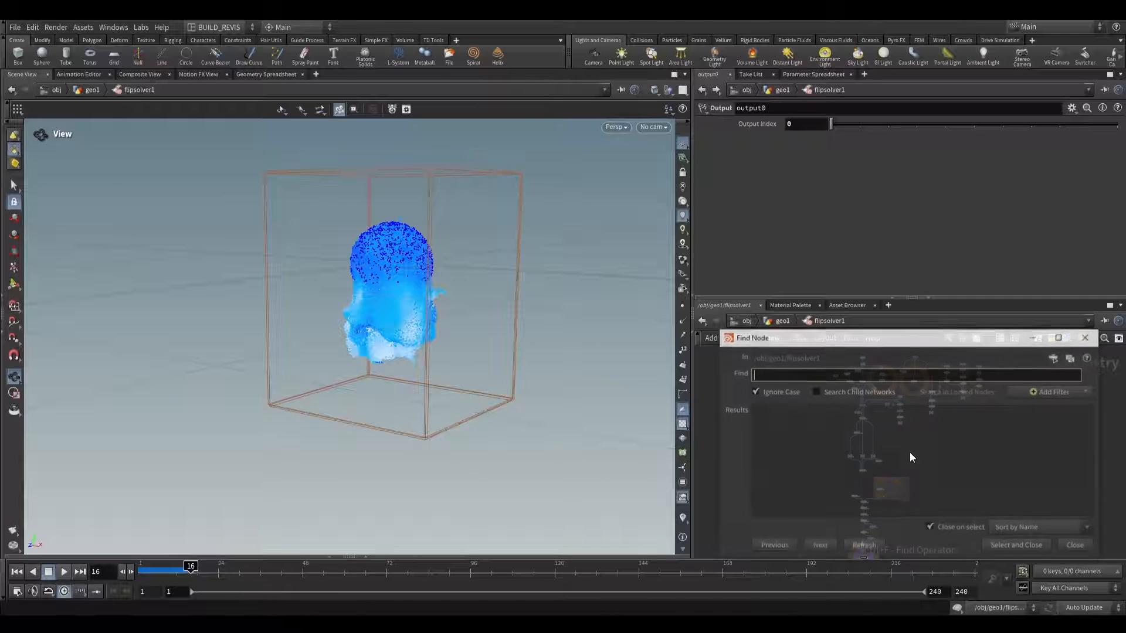
text(dopn)
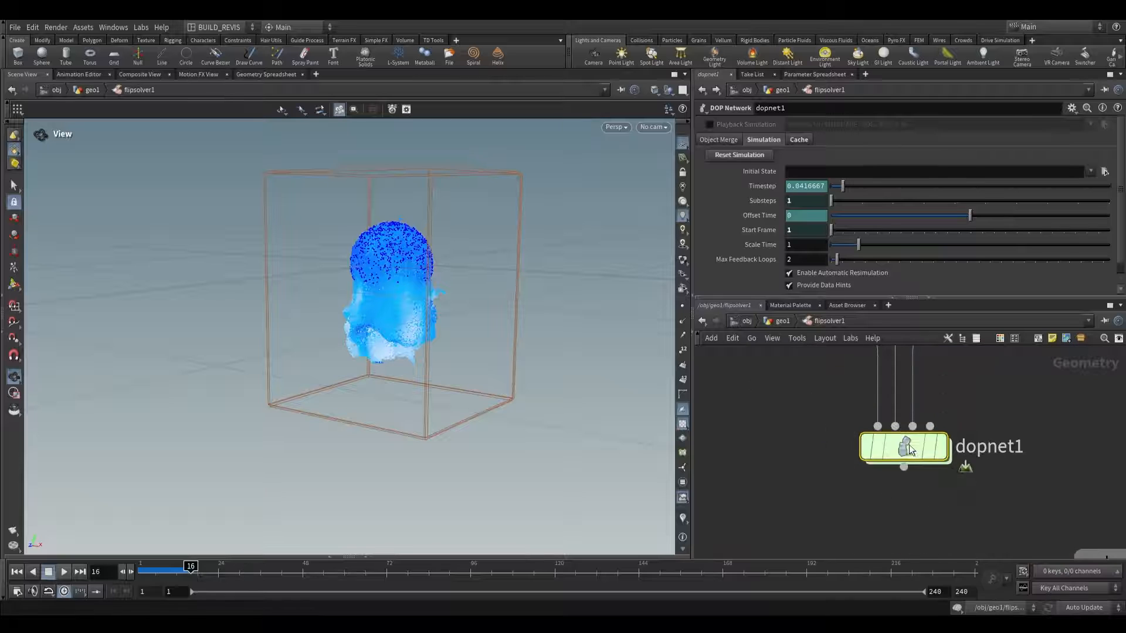
double_click(903, 445)
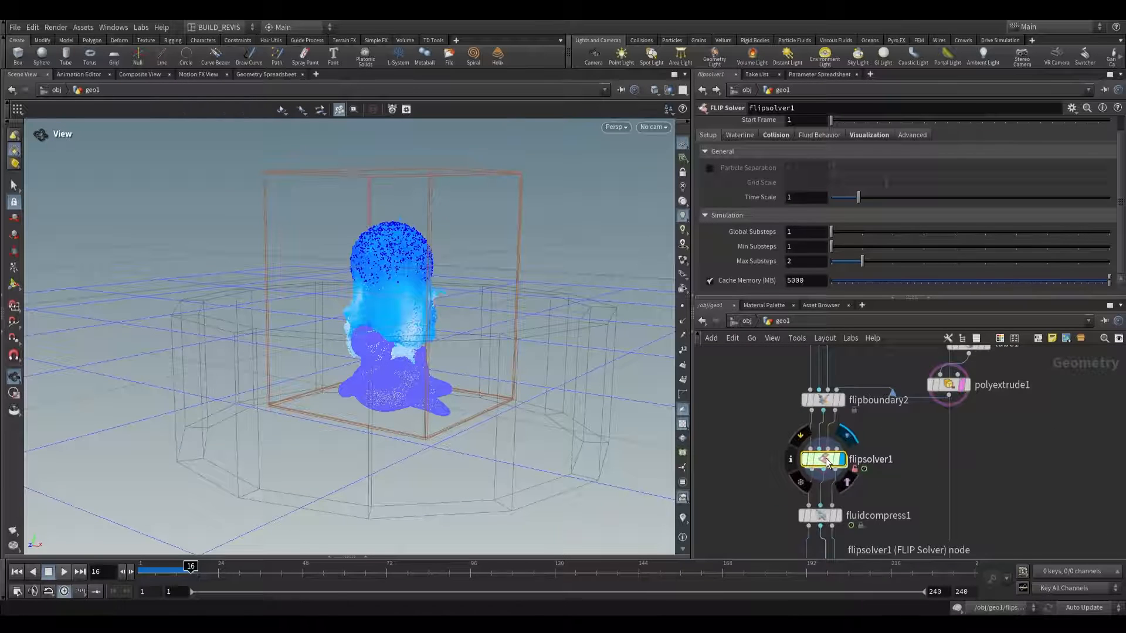
double_click(823, 460)
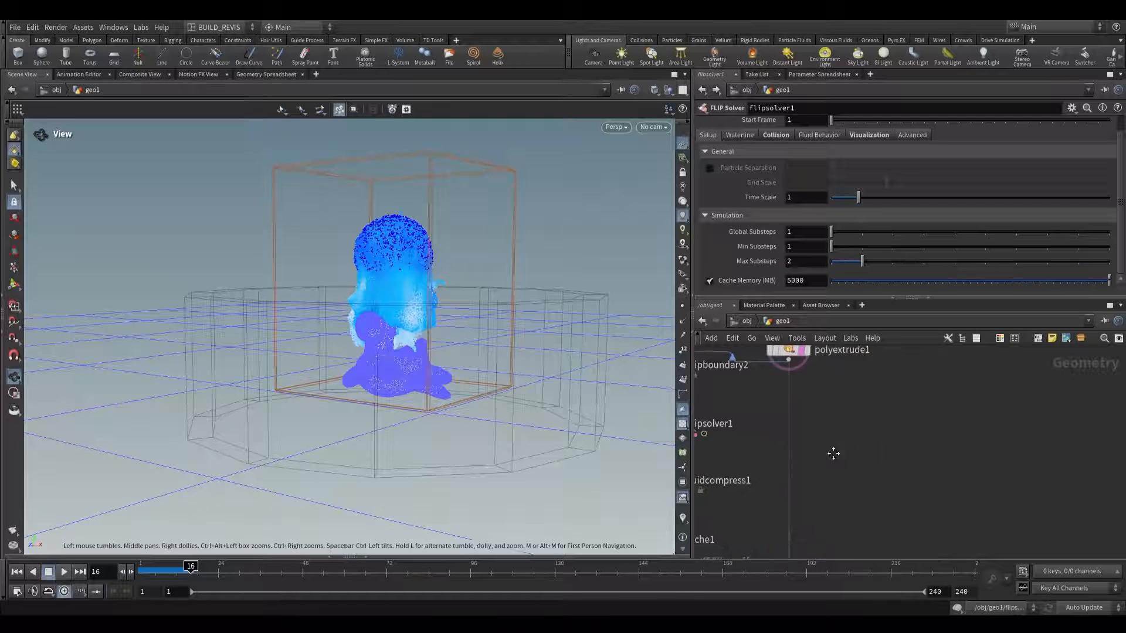
Search 'flip con' for the FLIP Configure Lava preset.
key(Tab)
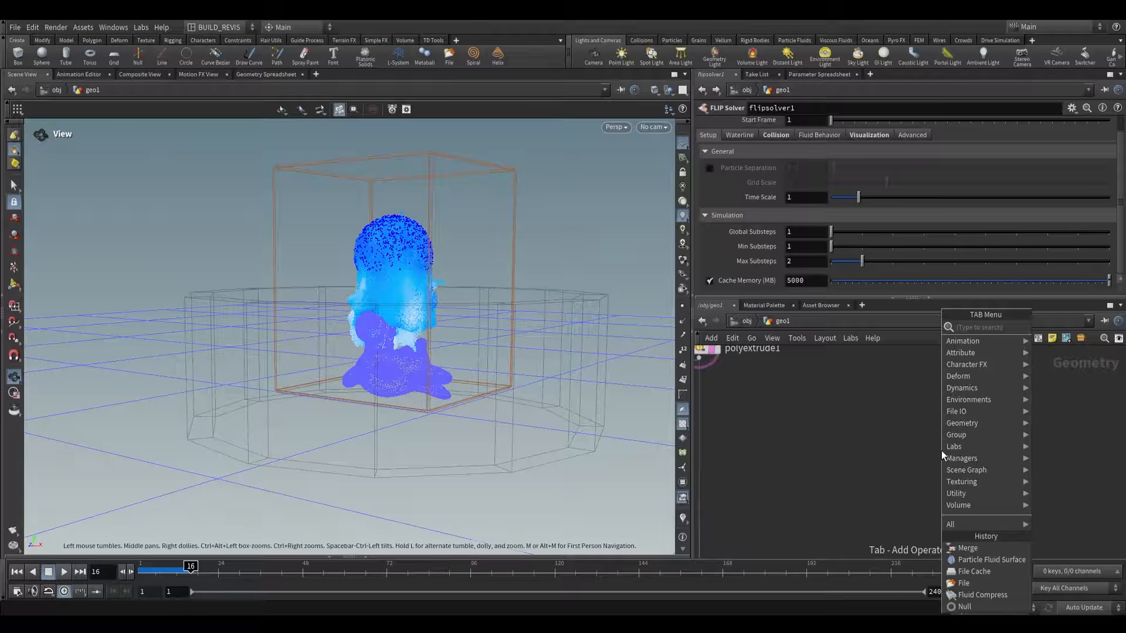
text(flip con)
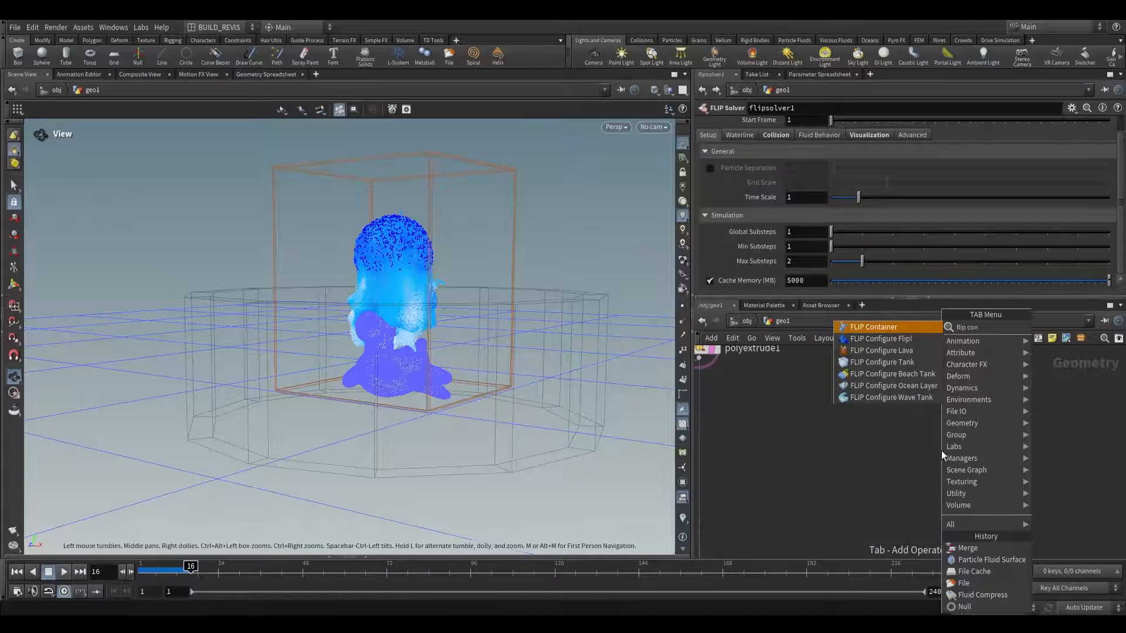
mouse_move(881, 337)
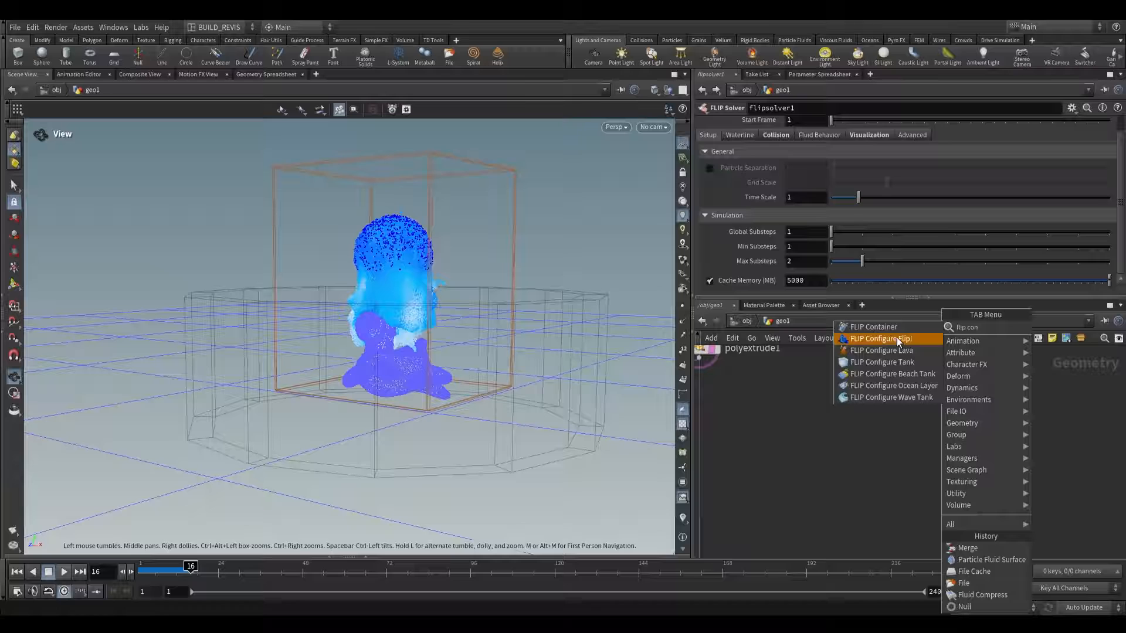
mouse_move(881, 363)
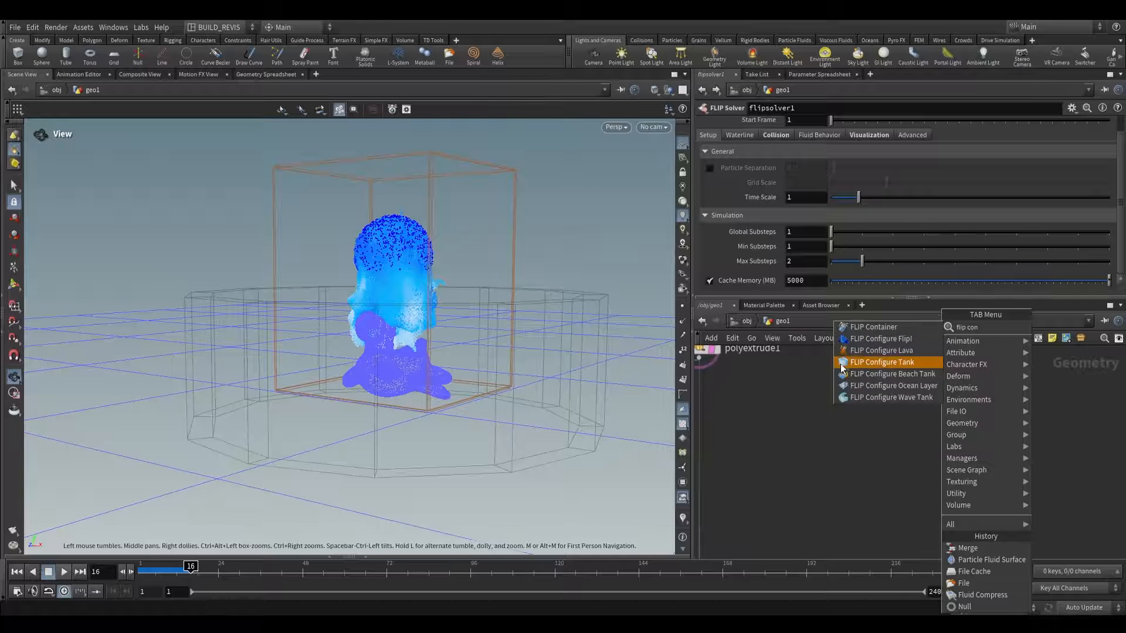
mouse_move(892, 386)
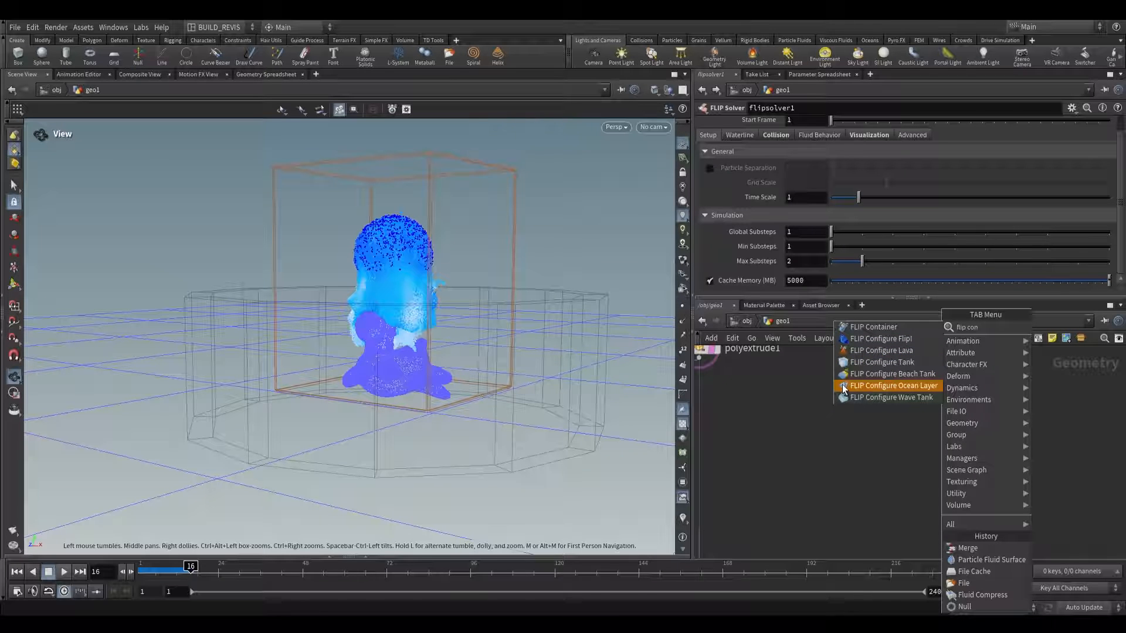
mouse_move(890, 338)
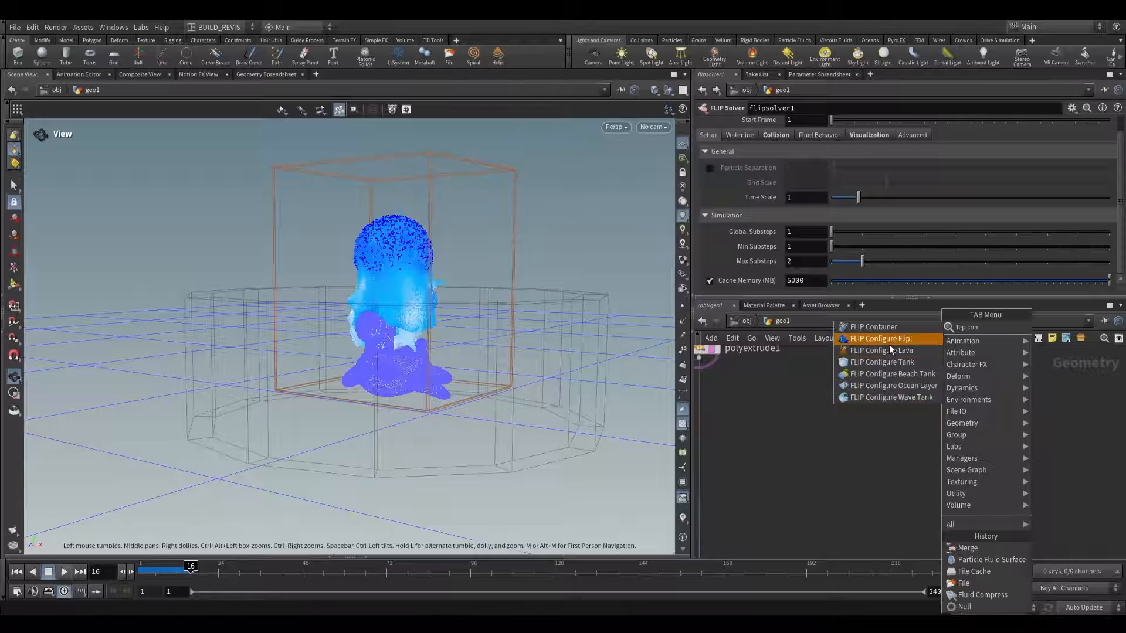
mouse_move(890, 388)
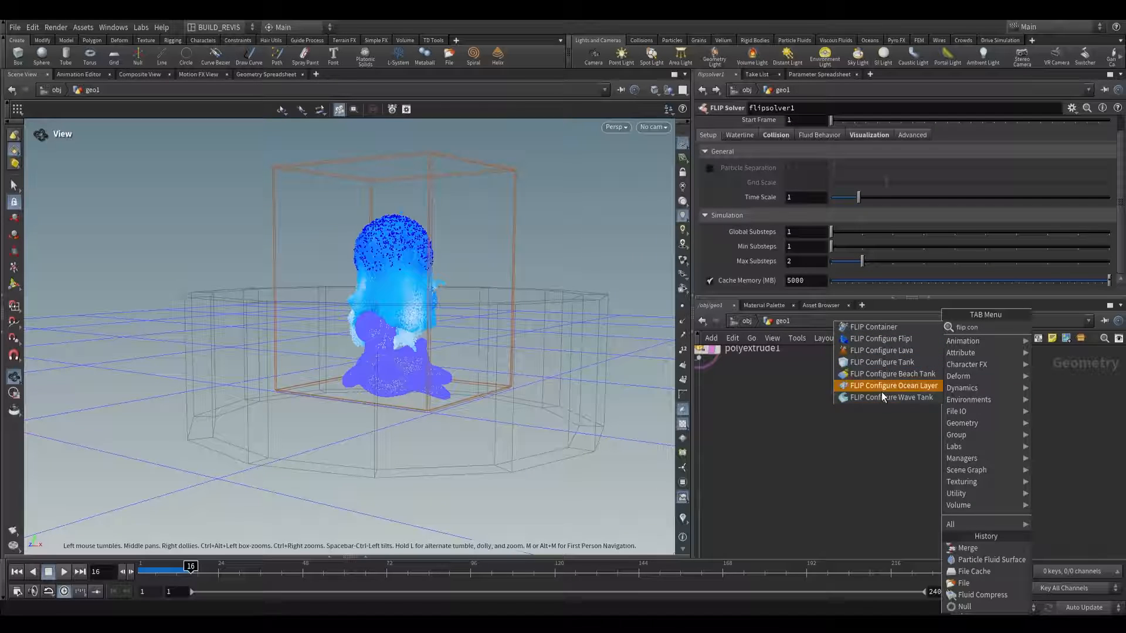
mouse_move(881, 350)
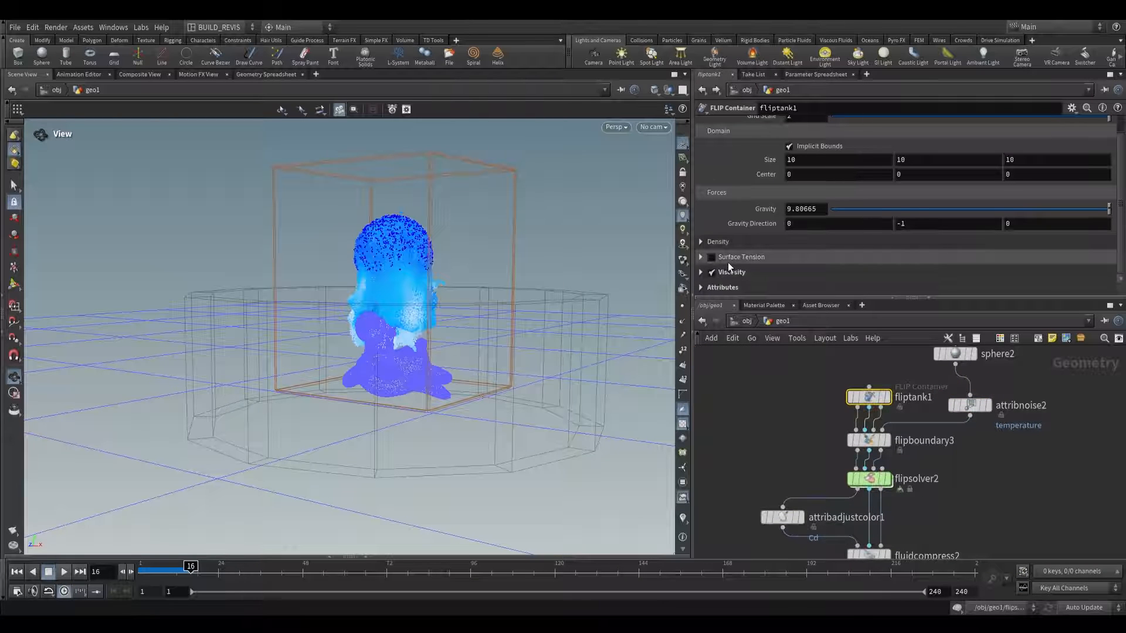
Review the lava container's viscosity, the temperature attribnoise2 and flipsolver2, playing to frame 23.
click(710, 272)
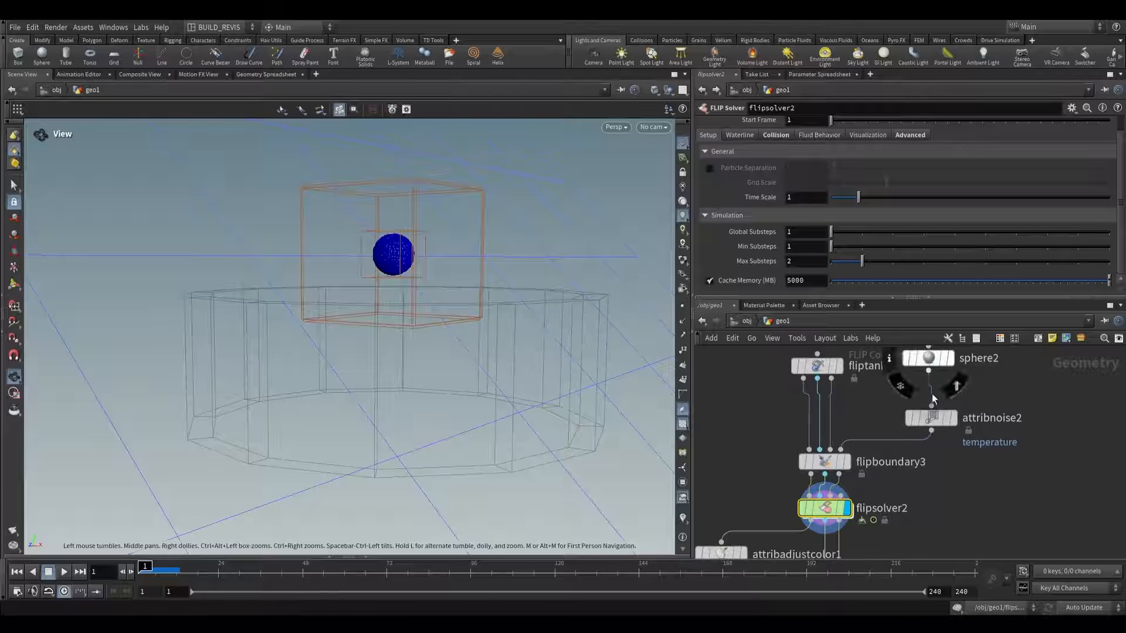
click(930, 418)
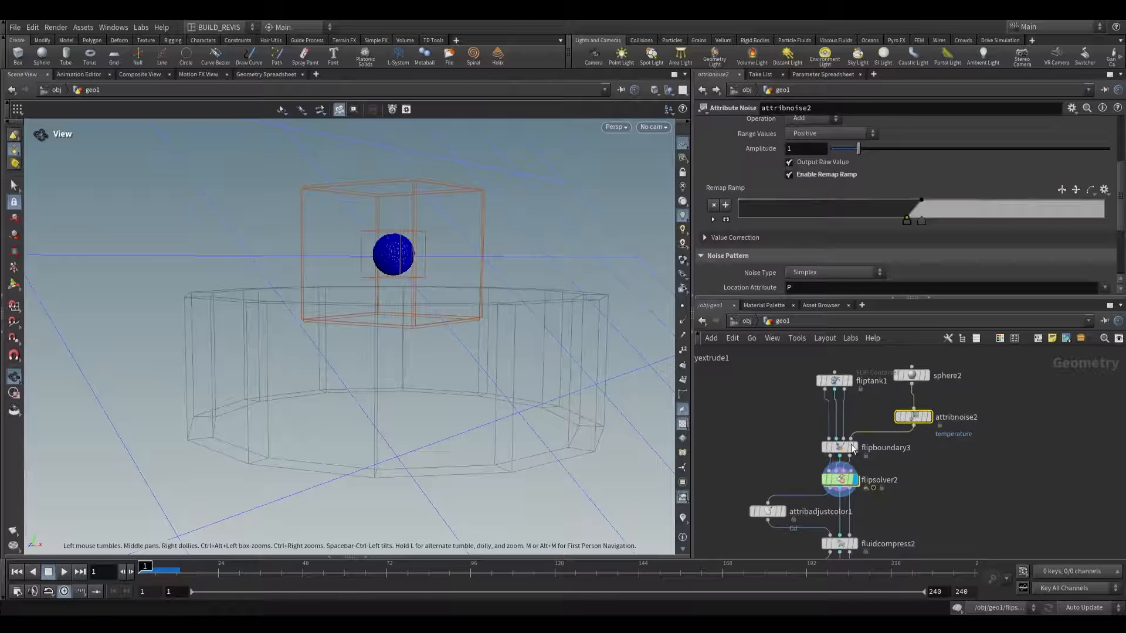
click(836, 377)
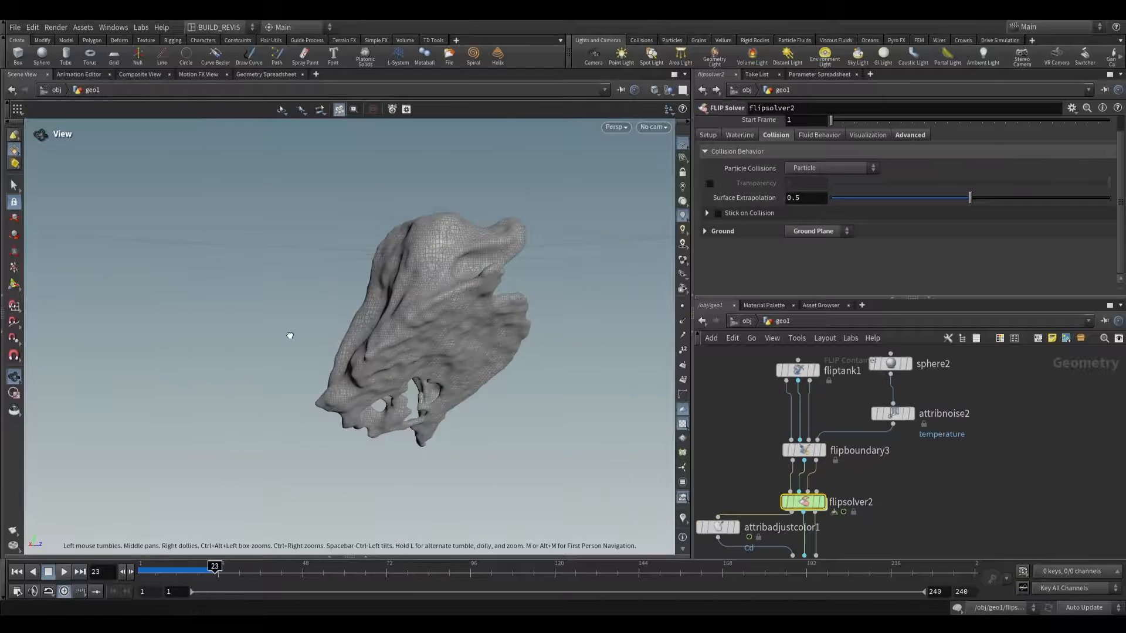
click(706, 231)
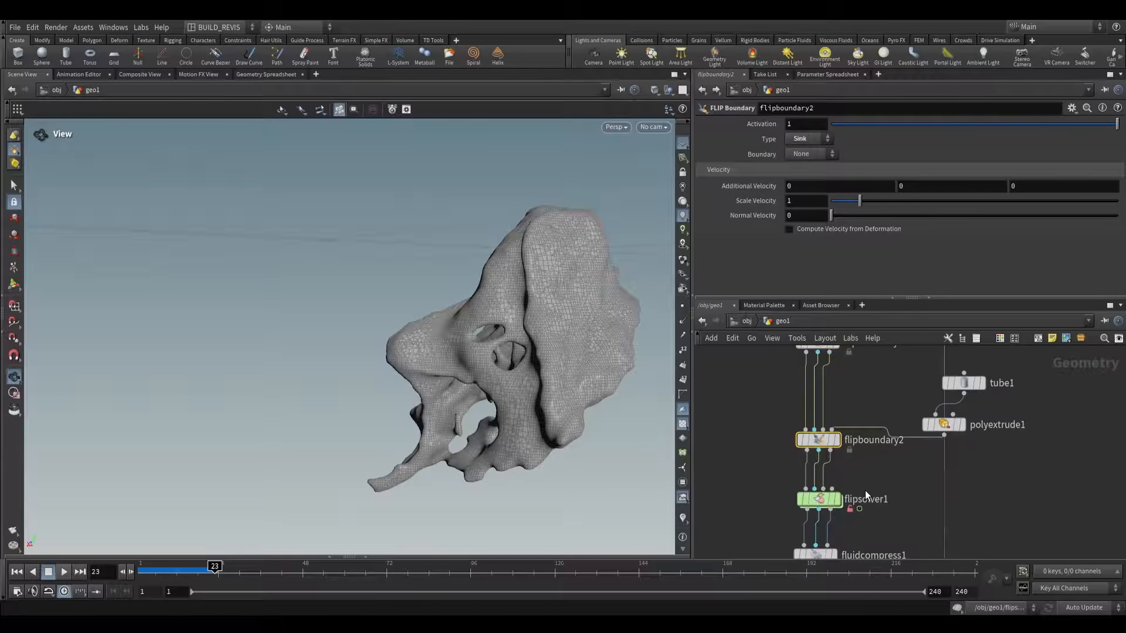
Inspect flipsolver1's Solving options and its pressure-driven boundary conditions.
click(817, 499)
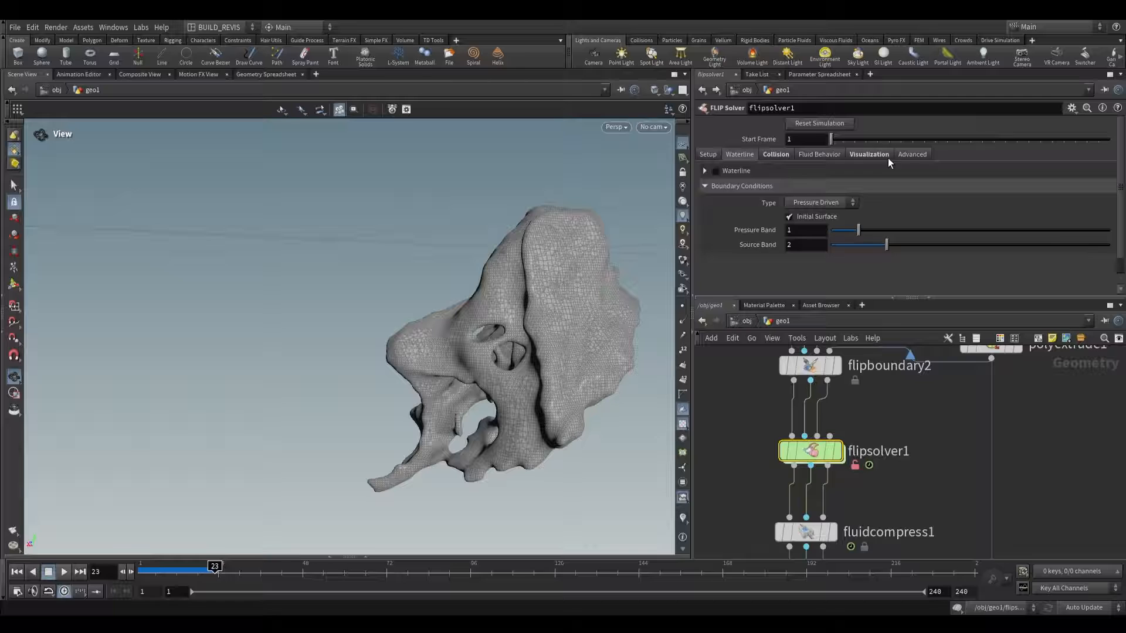
click(869, 154)
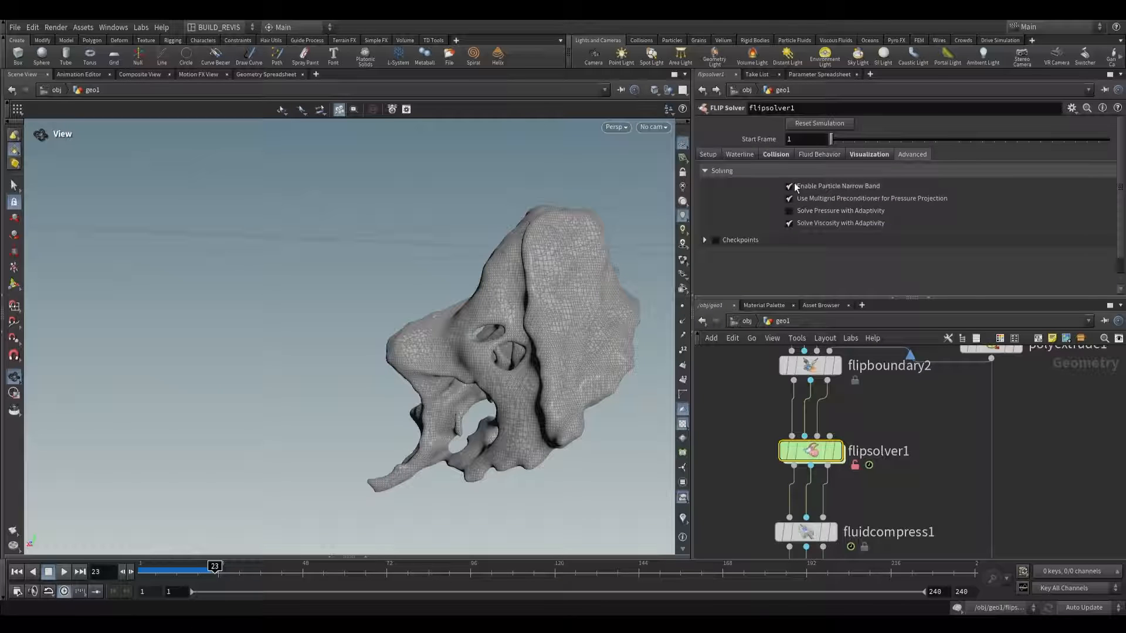
click(736, 170)
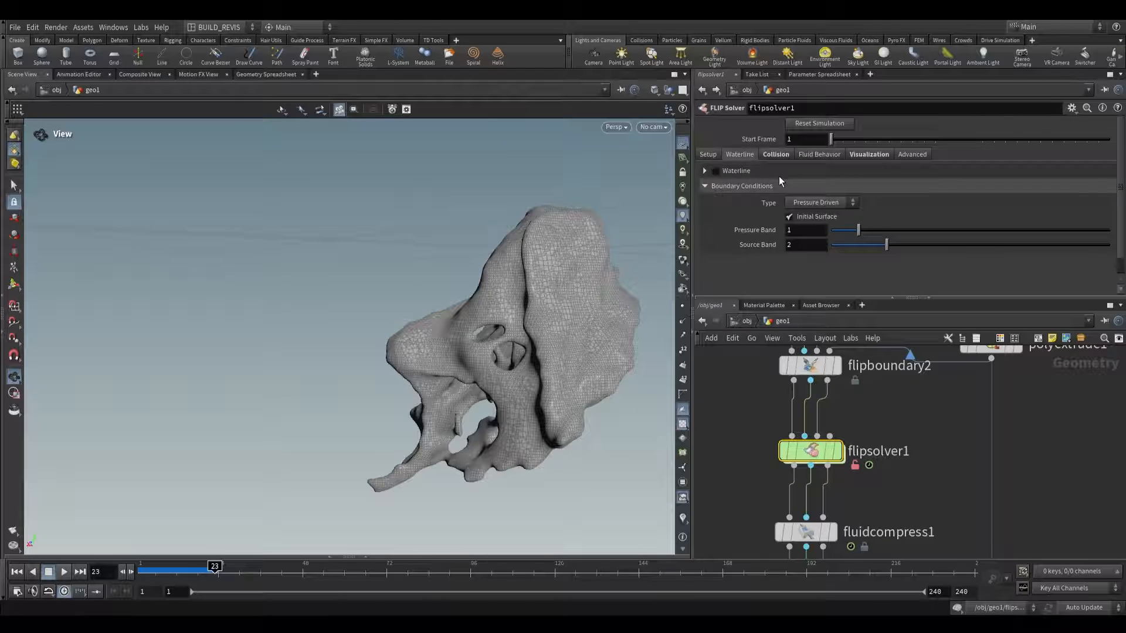